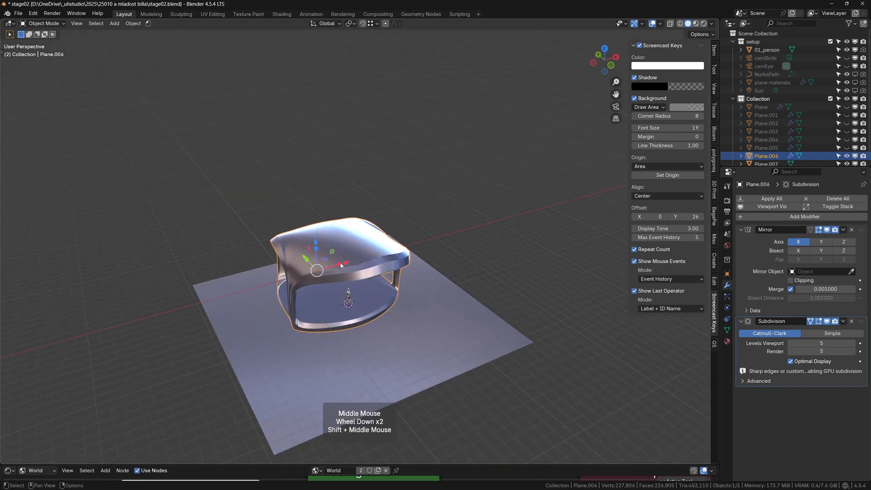
# Inspect the canopy's mesh cage in Edit Mode, change the viewport shading, then return to Object Mode.
pyautogui.press('Tab')
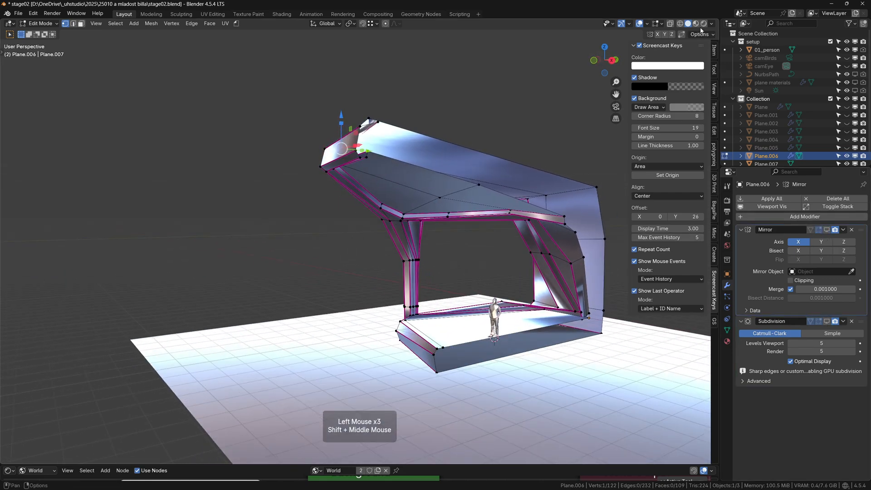
pyautogui.click(712, 23)
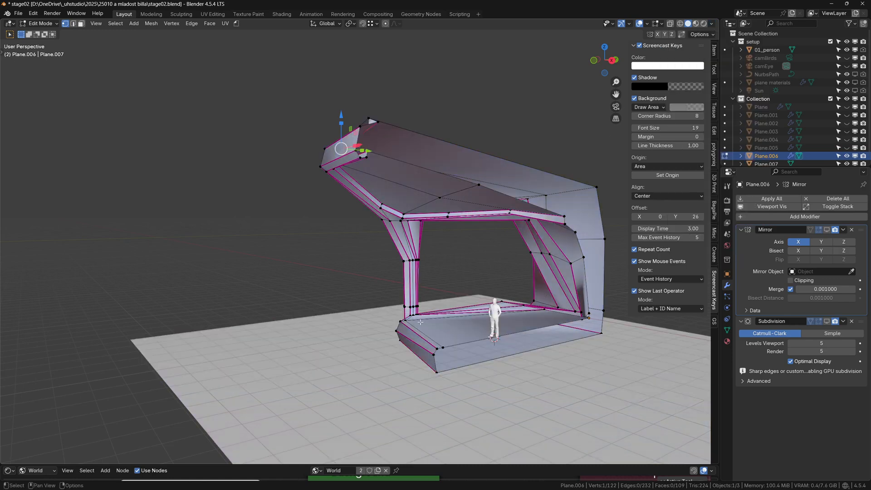
pyautogui.press('Tab')
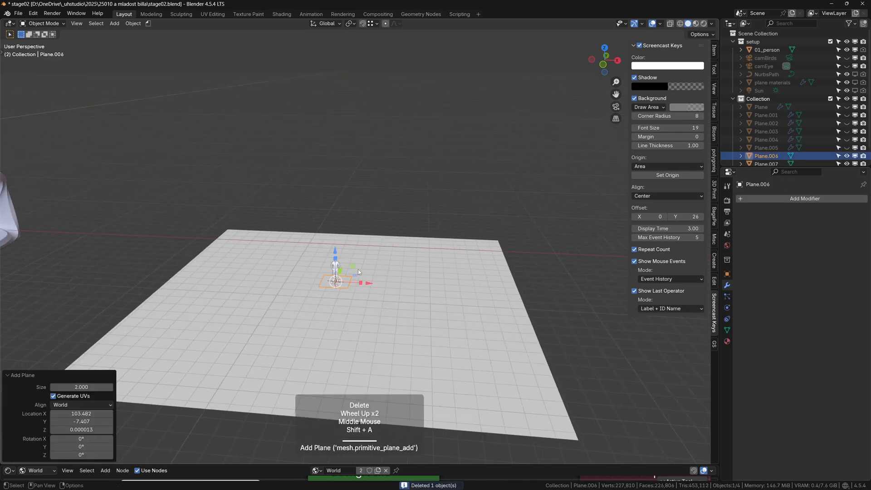
# Loop cut the plane, delete one half's face, and add a Mirror modifier.
pyautogui.press('Tab')
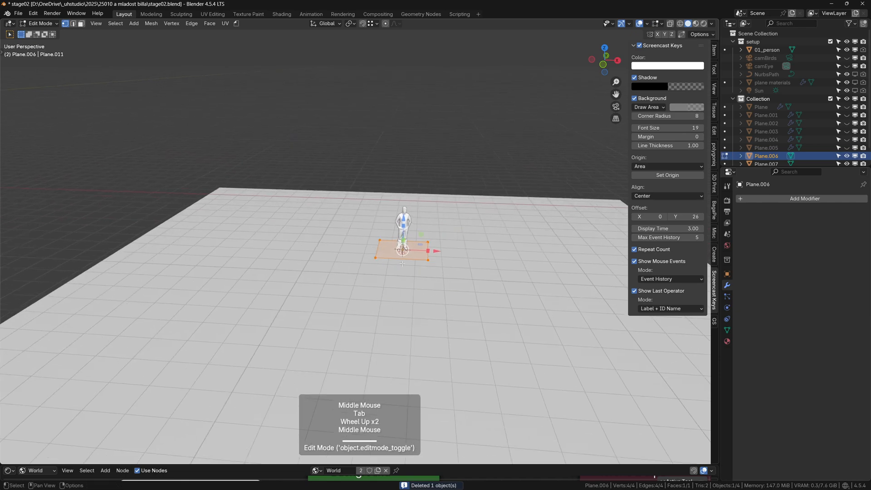
pyautogui.press('ctrl+r')
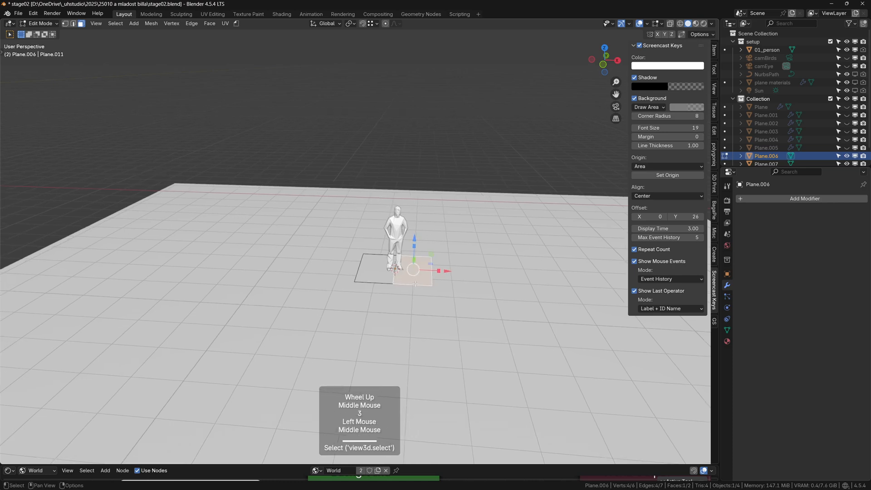
pyautogui.click(805, 198)
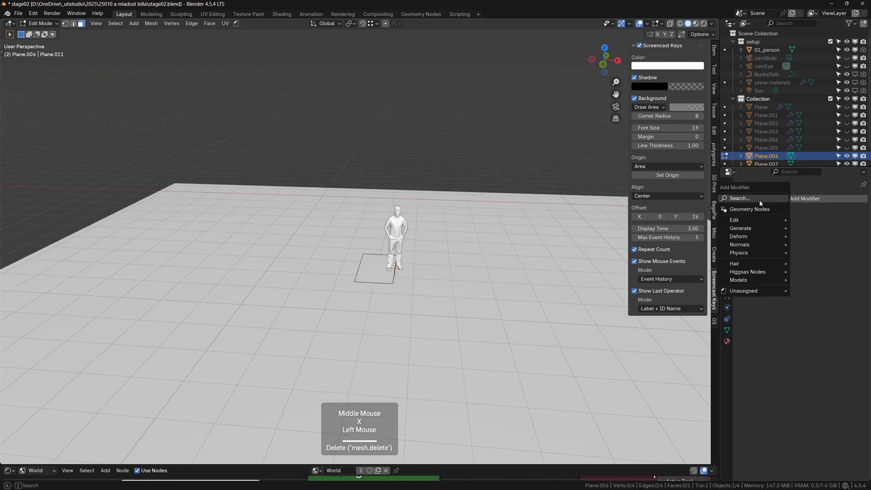
pyautogui.click(741, 228)
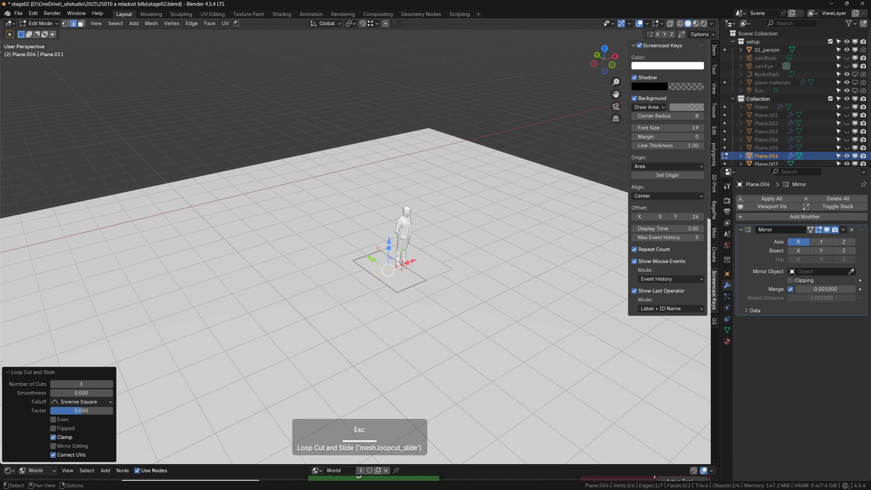
pyautogui.moveTo(389, 270)
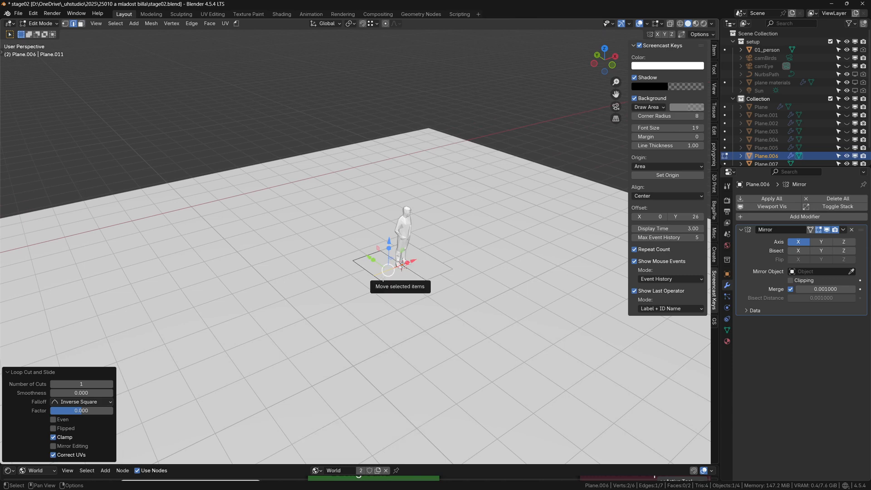
pyautogui.scroll(-3)
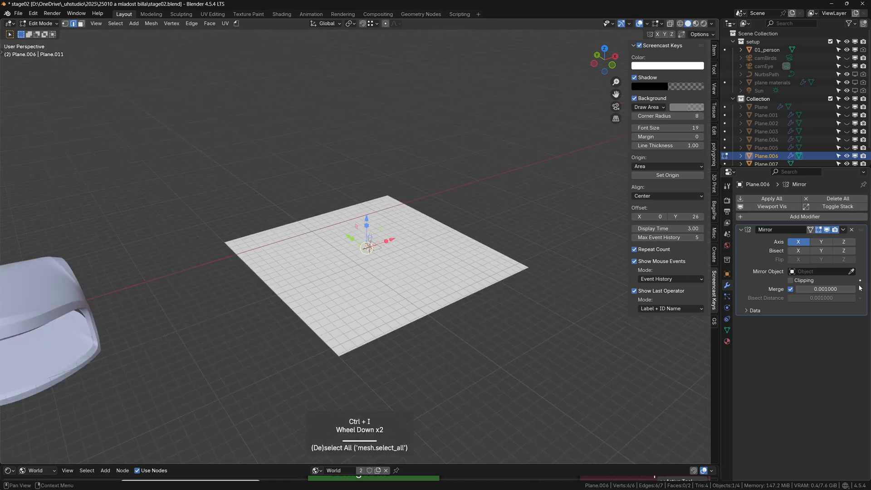
# Extrude a plane edge straight up into a column strip and duplicate it to another spot.
pyautogui.press('x')
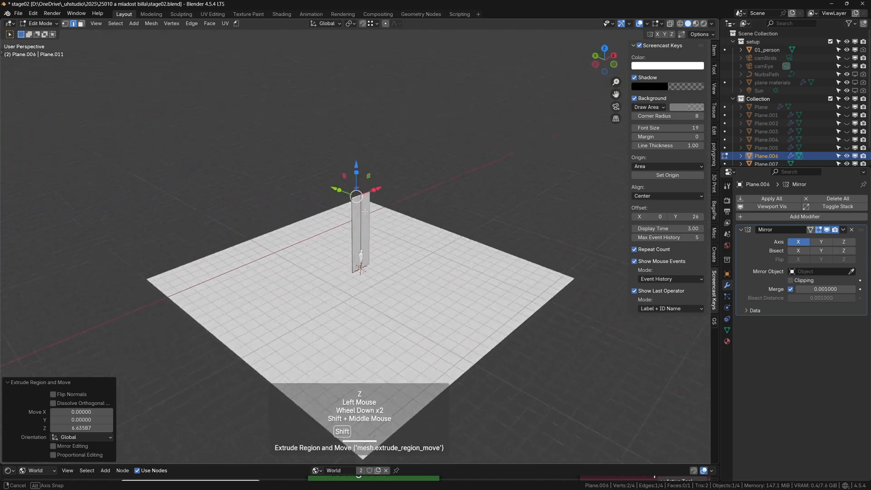
pyautogui.scroll(3)
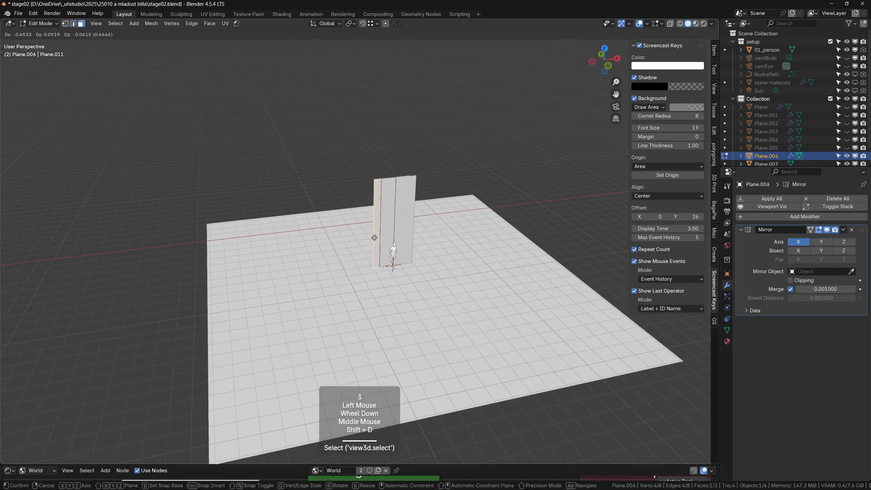
pyautogui.press('shift+d')
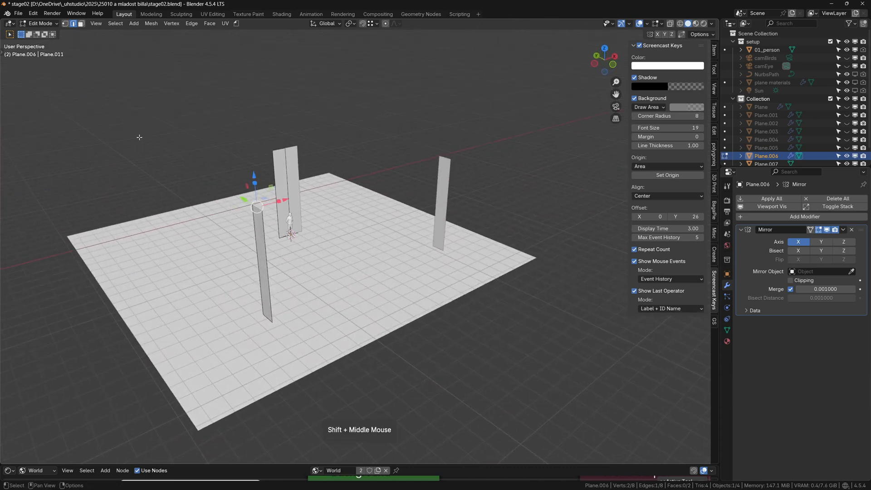
# Sketch the canopy outline with Annotate strokes, switching the annotation colour to white.
pyautogui.click(10, 139)
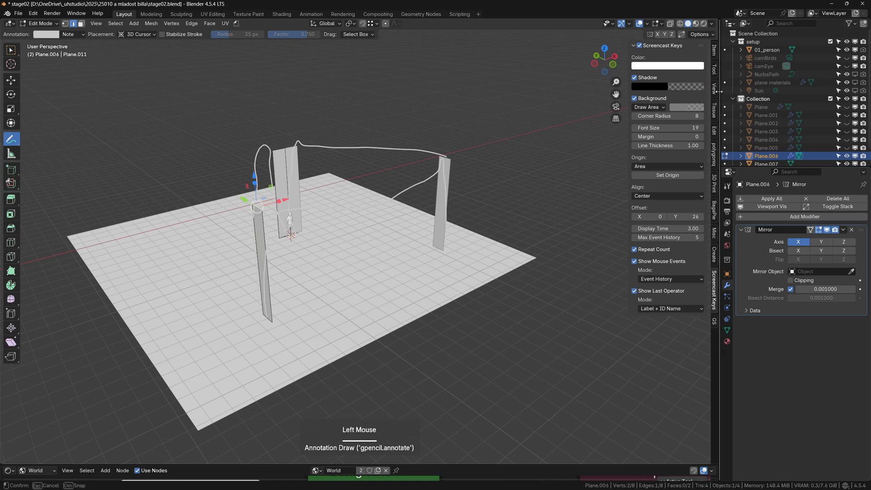
pyautogui.click(714, 90)
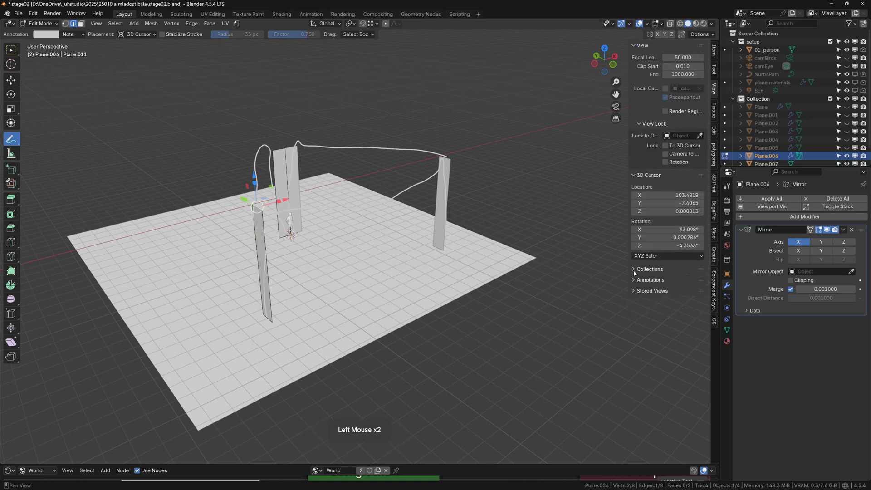
pyautogui.click(634, 279)
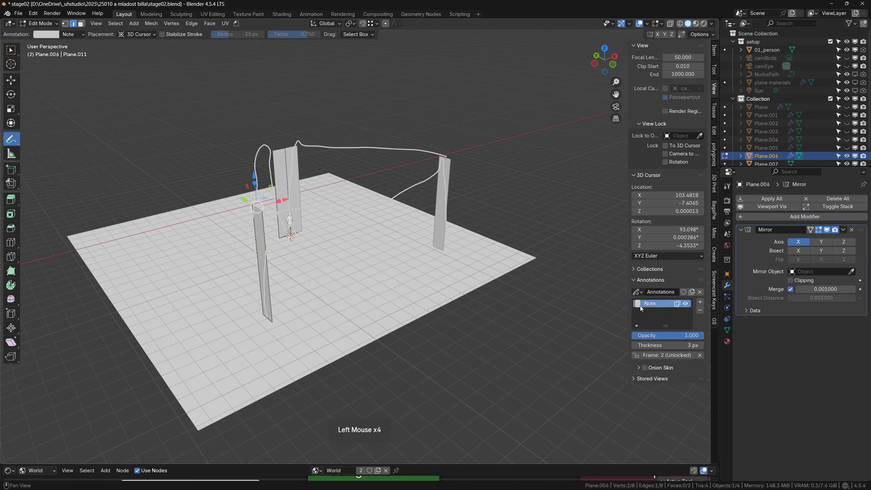
pyautogui.click(638, 303)
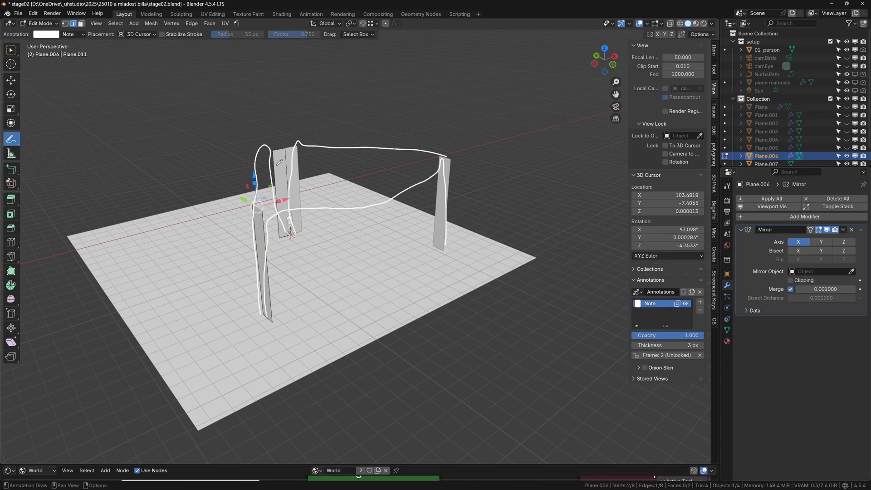
pyautogui.click(445, 153)
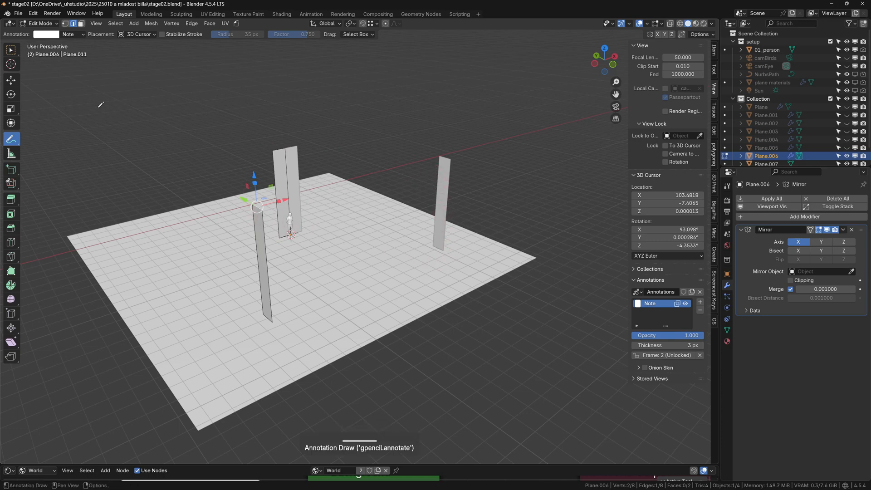
pyautogui.moveTo(20, 169)
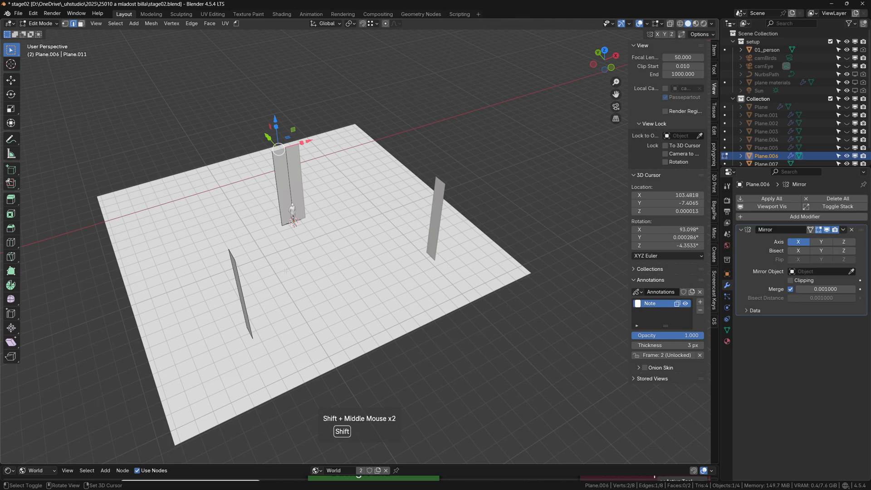
# Fill a face between the column tops.
pyautogui.scroll(3)
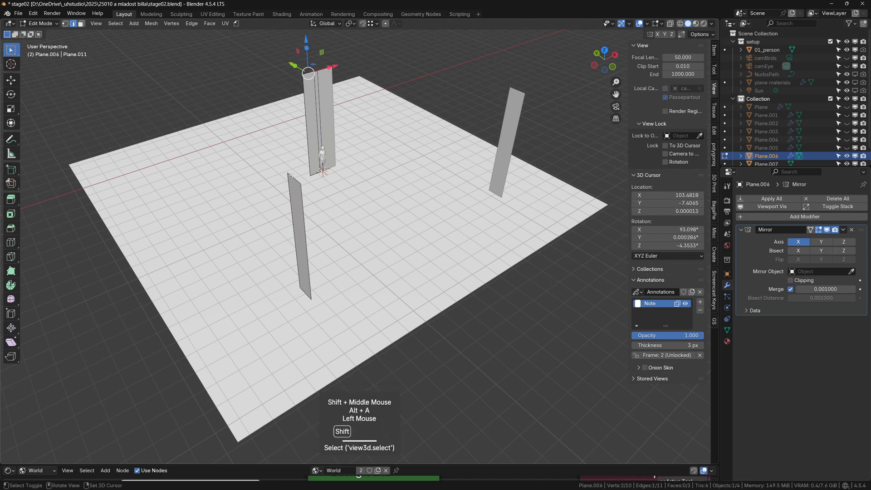
pyautogui.press('f')
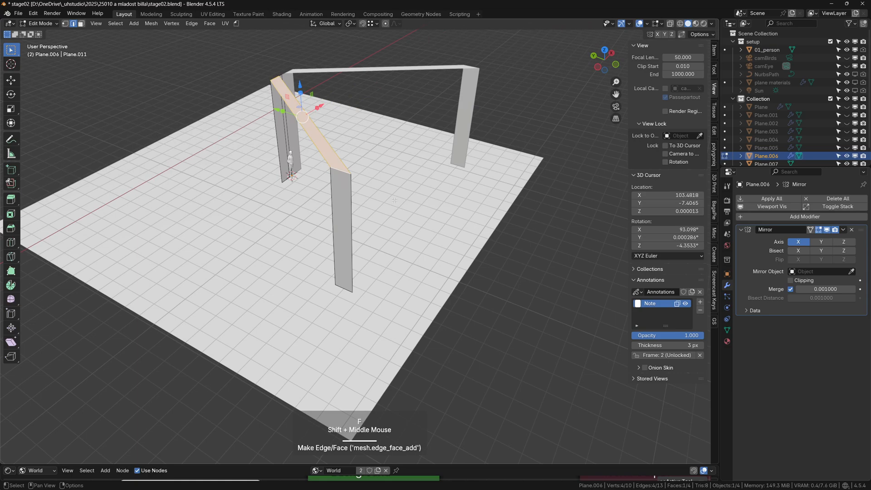
pyautogui.scroll(3)
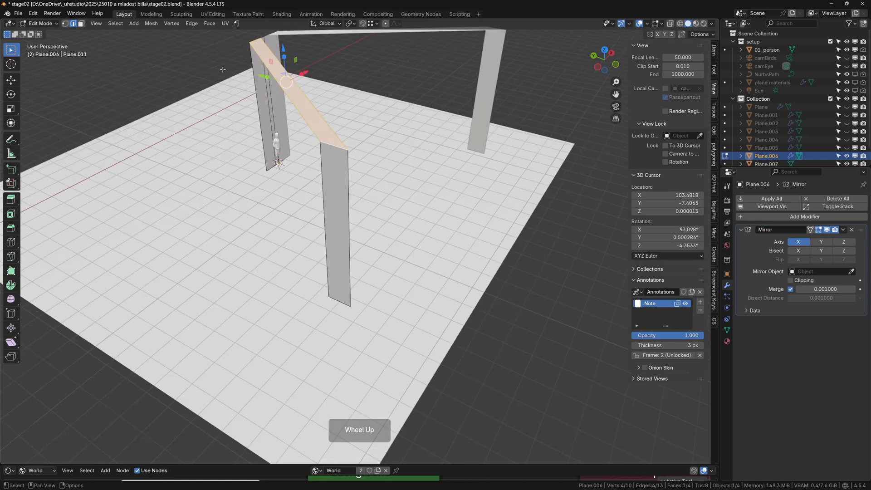
pyautogui.scroll(3)
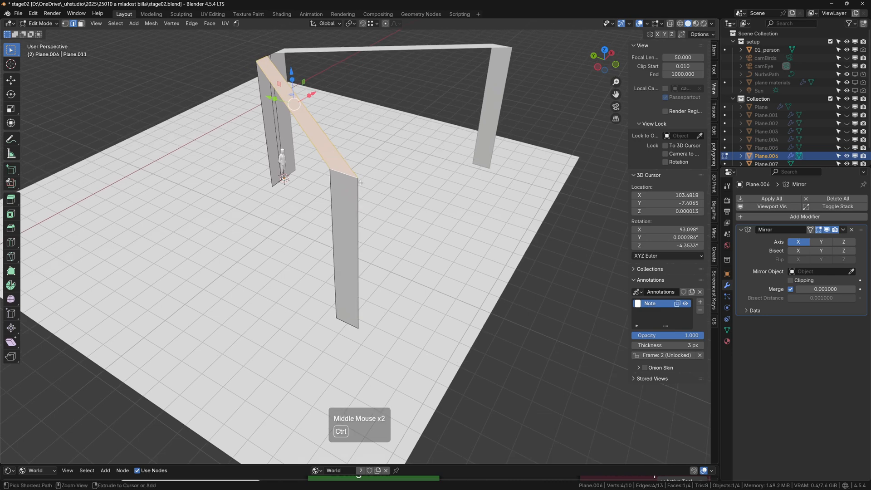
# Loop cut along a column and bevel the new loop into two.
pyautogui.press('ctrl+r')
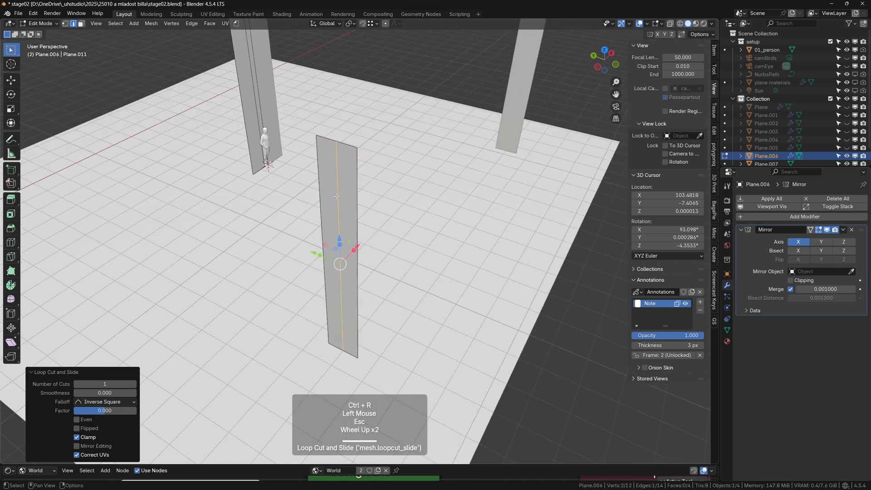
pyautogui.scroll(3)
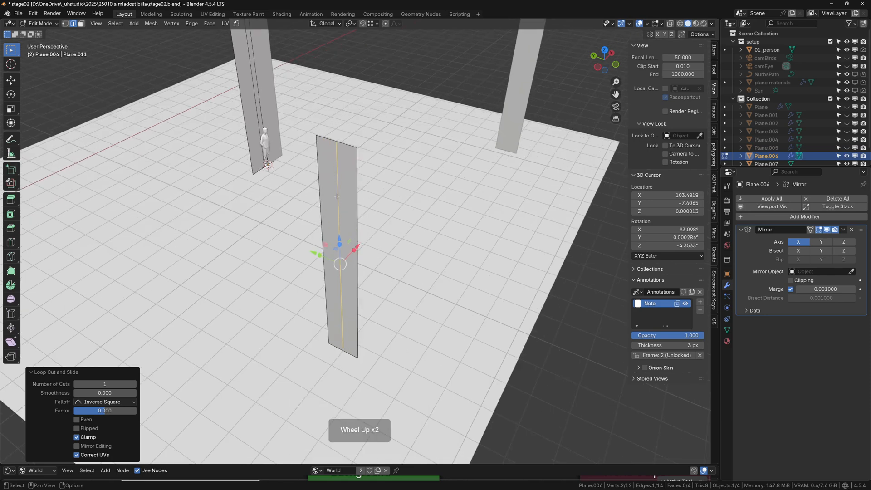
pyautogui.press('ctrl+b')
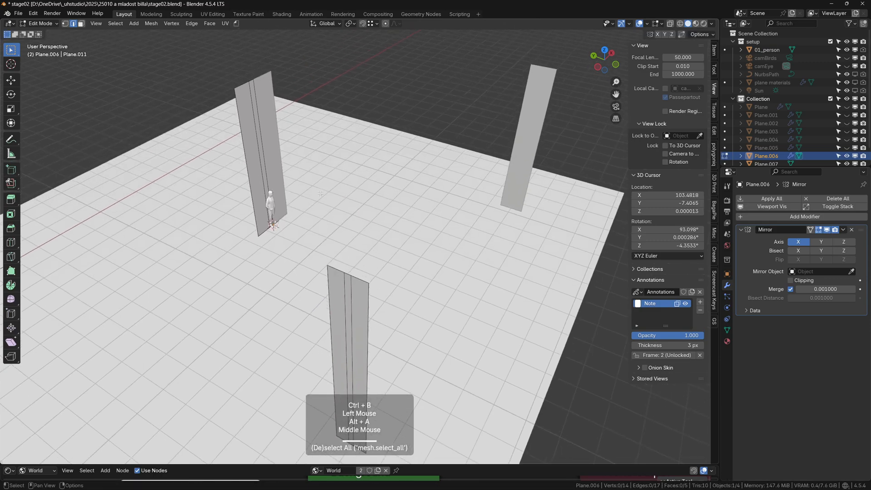
# Extrude the roof edge strip, fill triangular faces up to the peak vertex, and exit Edit Mode.
pyautogui.click(335, 270)
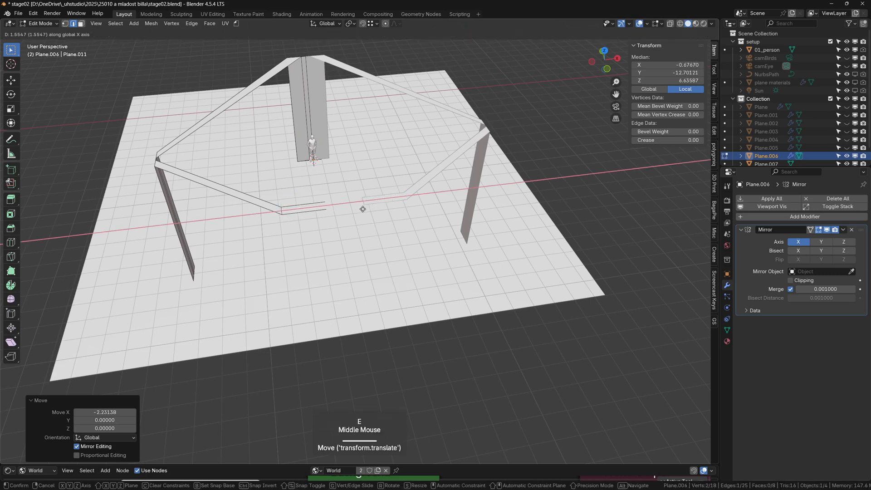
pyautogui.click(311, 207)
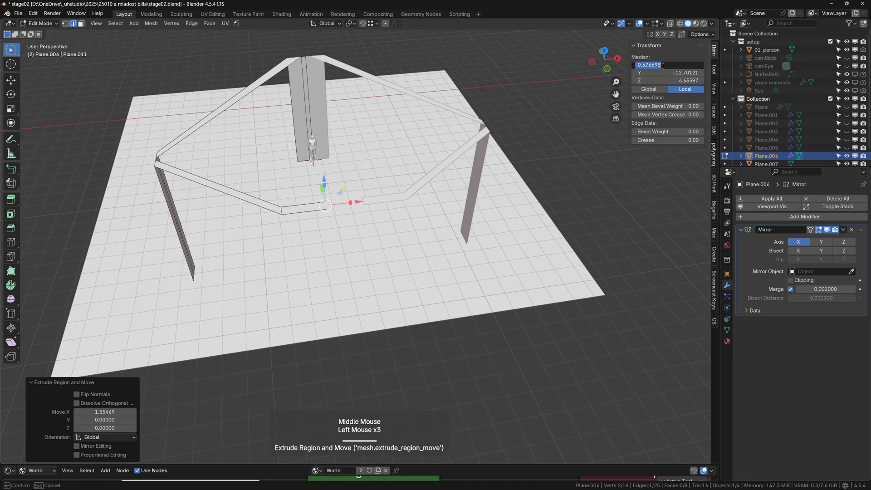
pyautogui.press('alt+a')
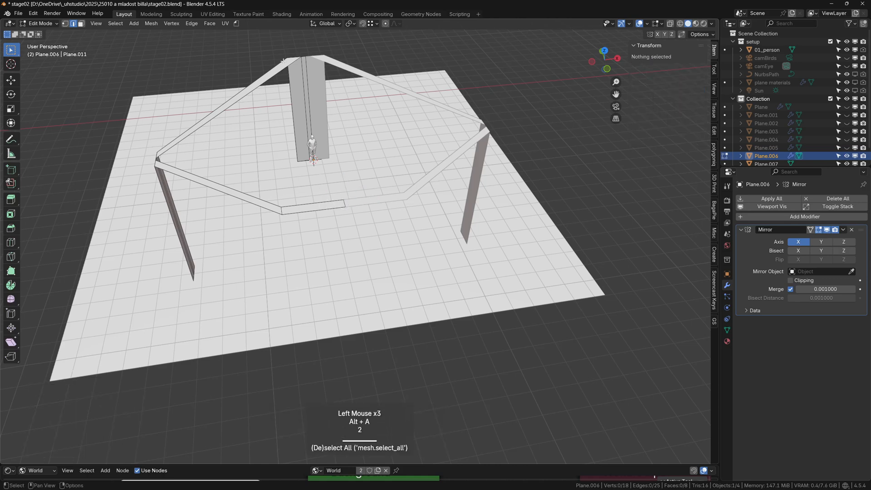
pyautogui.click(303, 55)
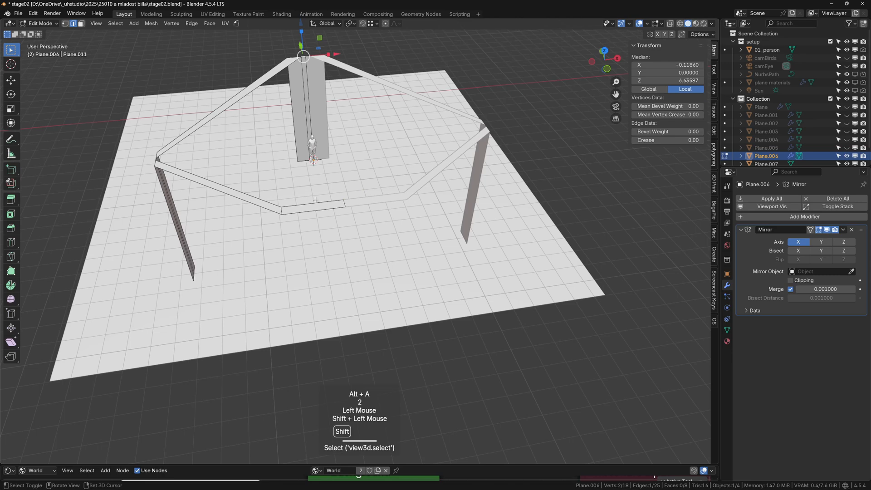
pyautogui.press('f')
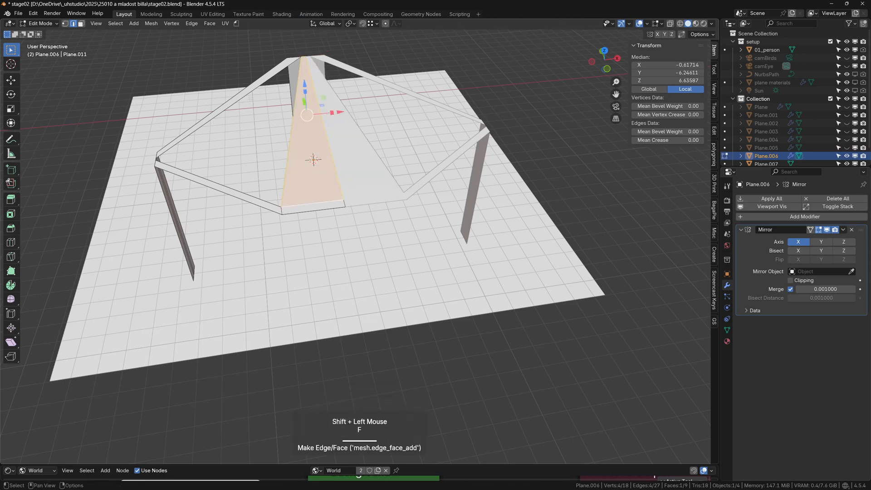
pyautogui.press('f')
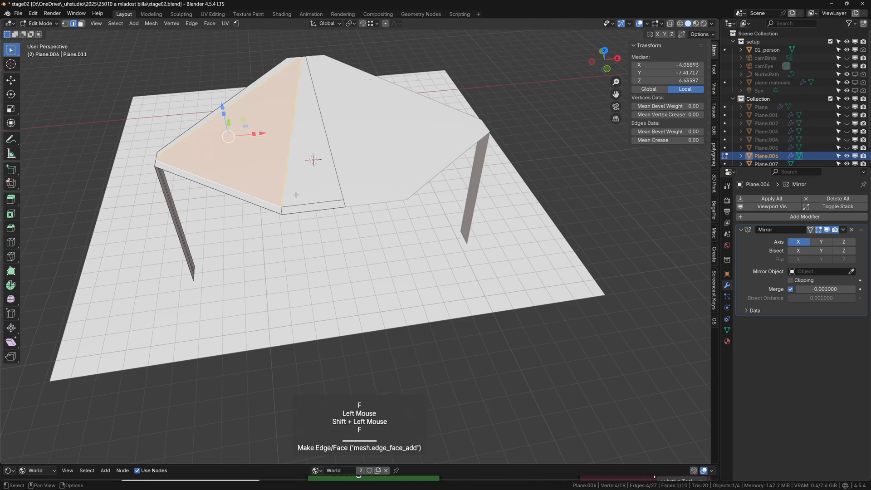
pyautogui.press('Tab')
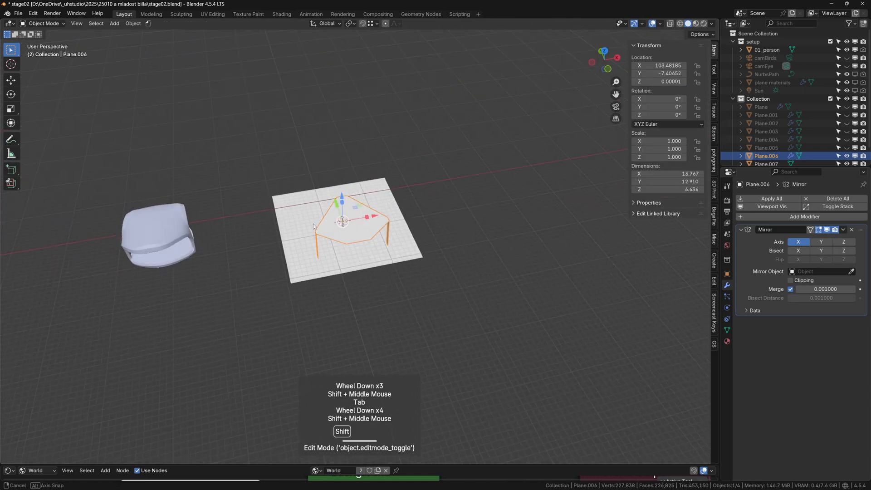
# Duplicate the filled canopy and add a level-3 Subdivision Surface via Ctrl+3.
pyautogui.click(389, 245)
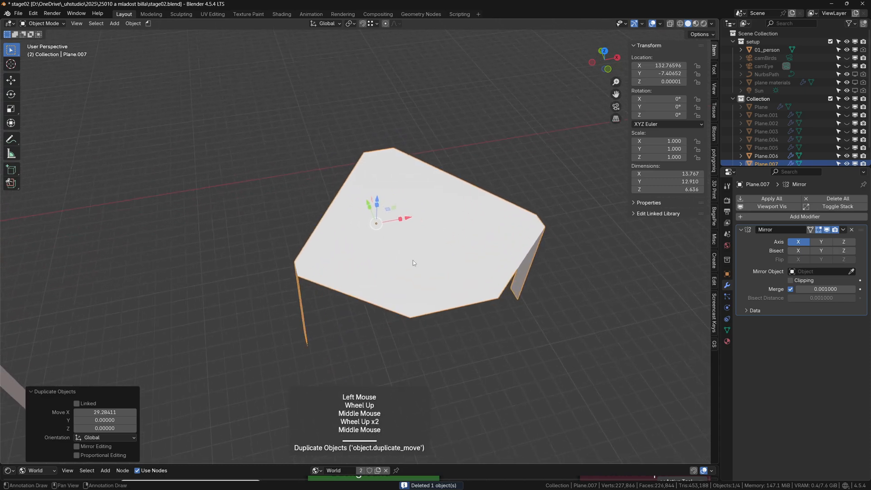
pyautogui.press('ctrl+3')
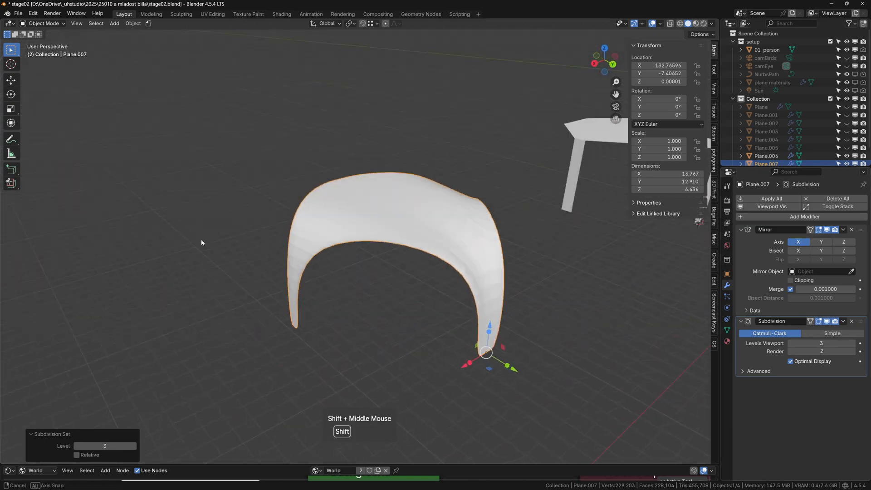
# Move the copy's roof vertices along Y and Z to make the shell taller and deeper.
pyautogui.press('Tab')
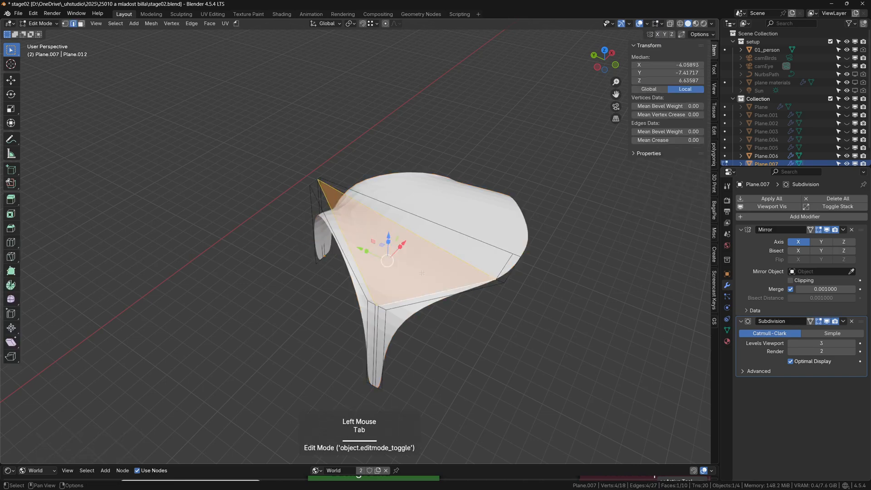
pyautogui.scroll(3)
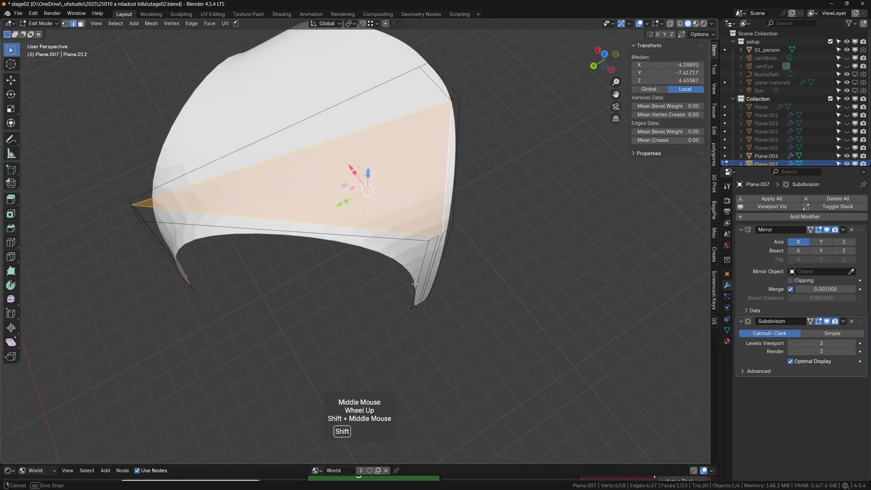
pyautogui.scroll(-3)
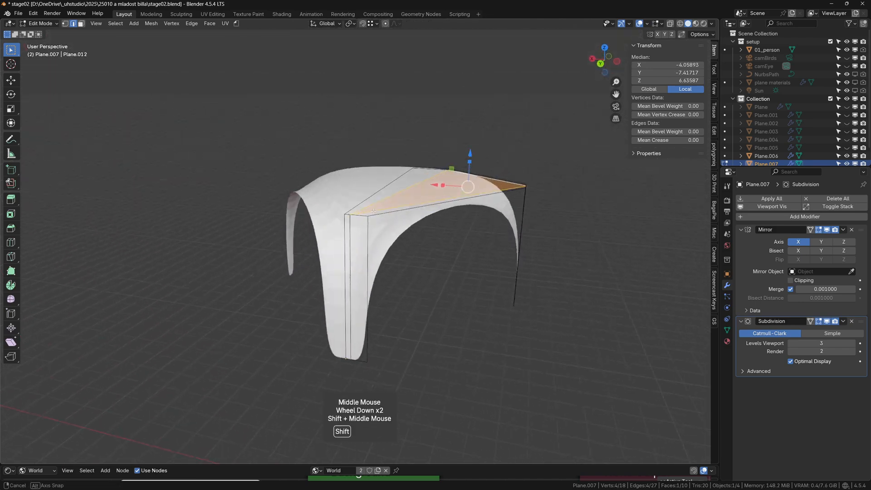
pyautogui.click(356, 260)
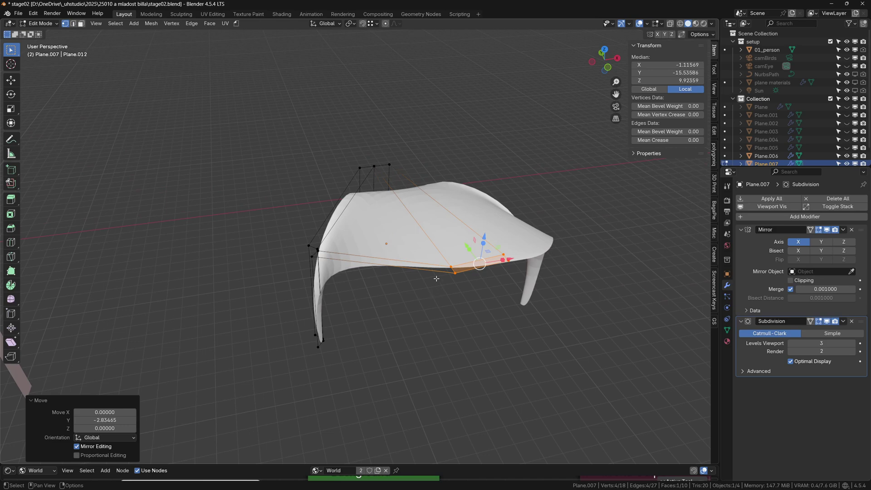
pyautogui.scroll(3)
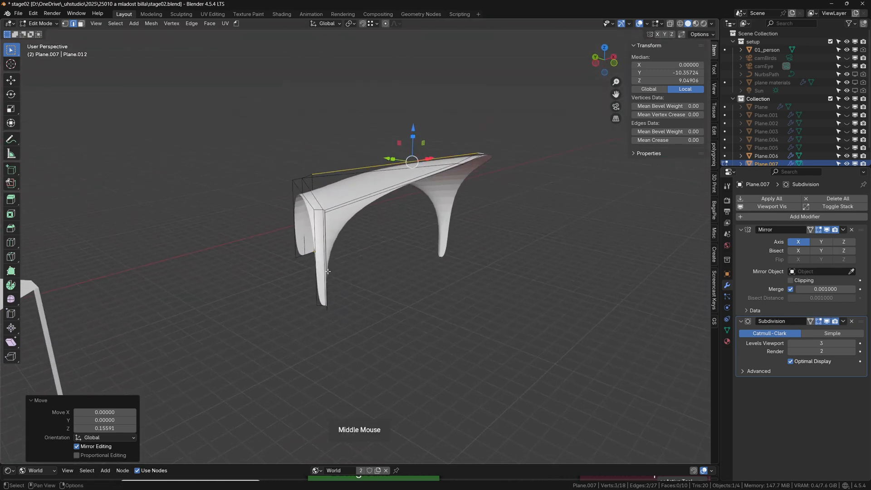
pyautogui.press('Tab')
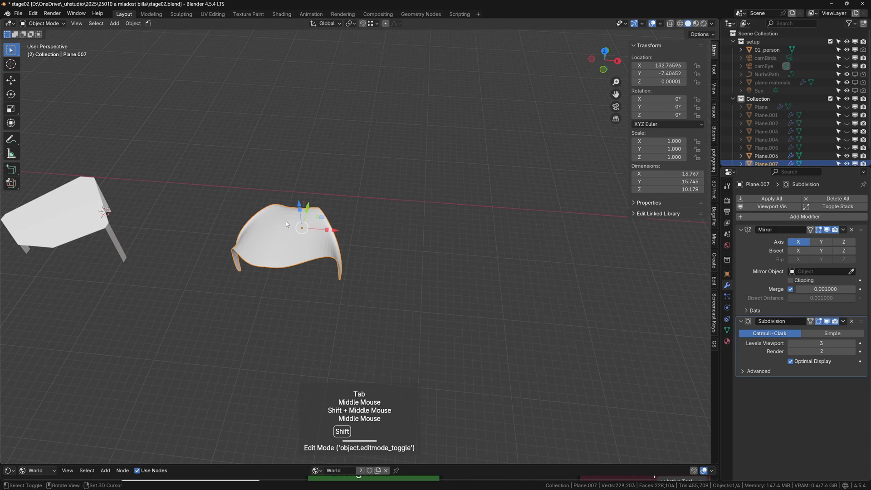
# Duplicate the shell, then extrude and fill strips to form two oval openings.
pyautogui.press('shift+d')
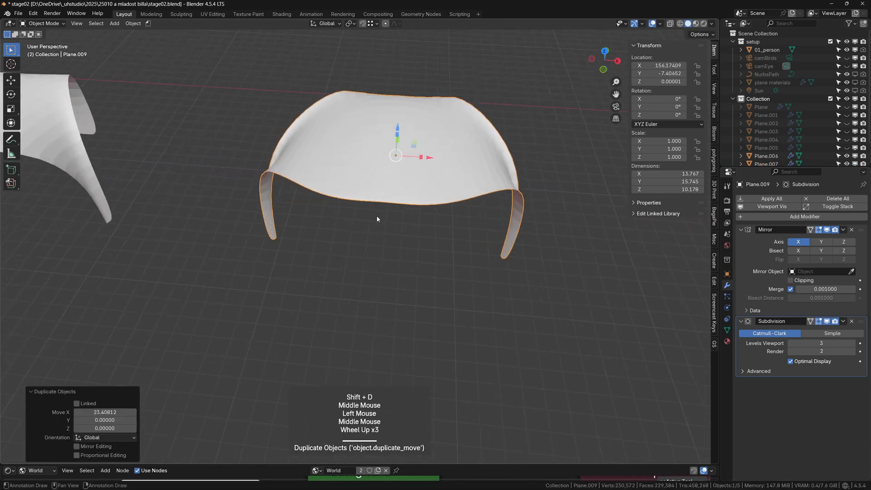
pyautogui.press('Tab')
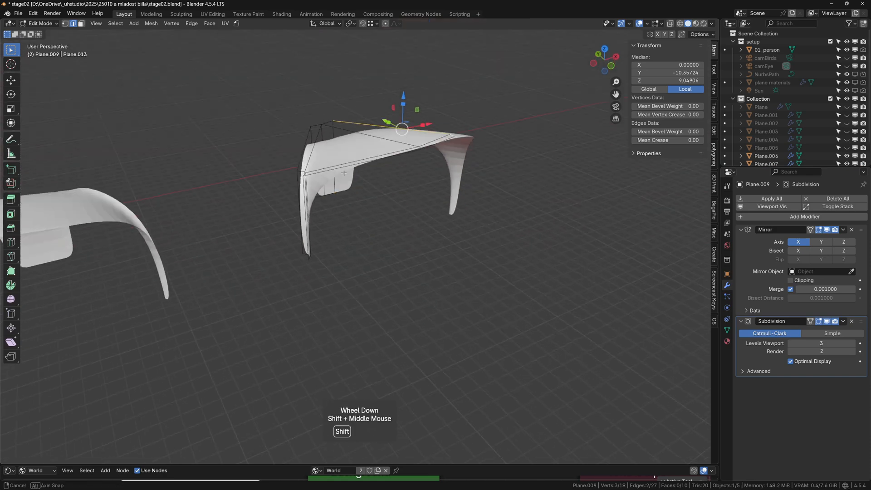
pyautogui.scroll(-3)
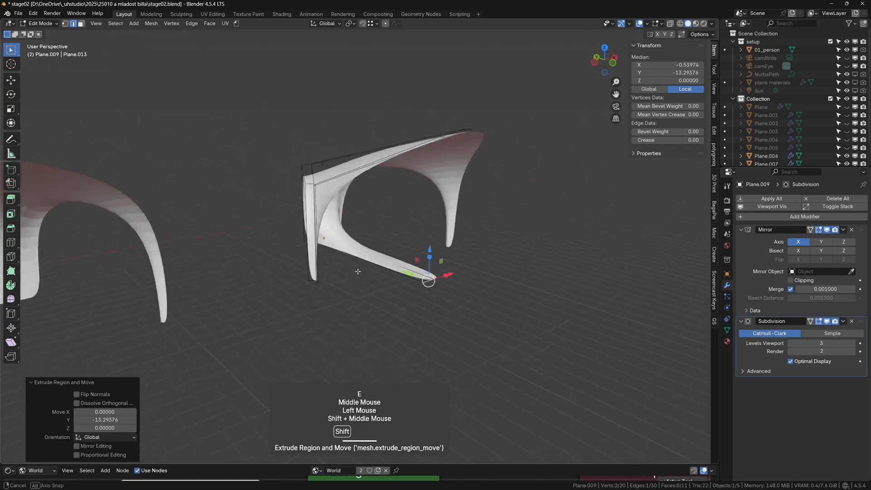
pyautogui.scroll(3)
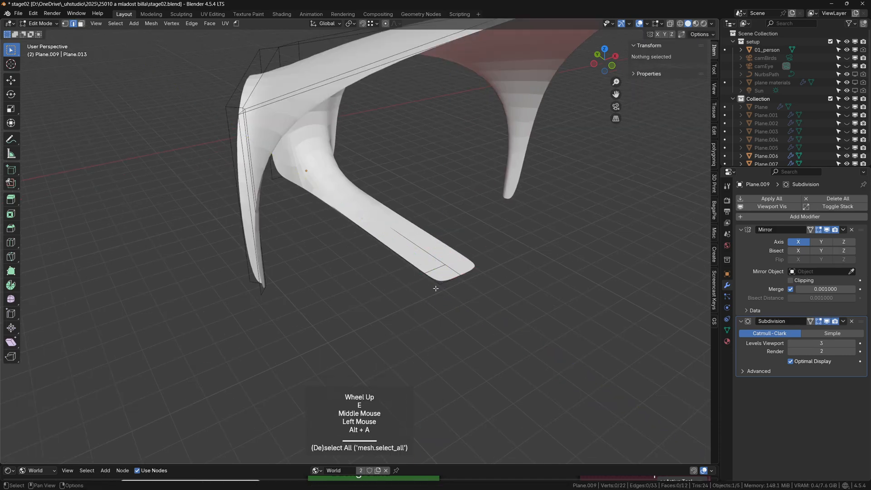
pyautogui.click(433, 280)
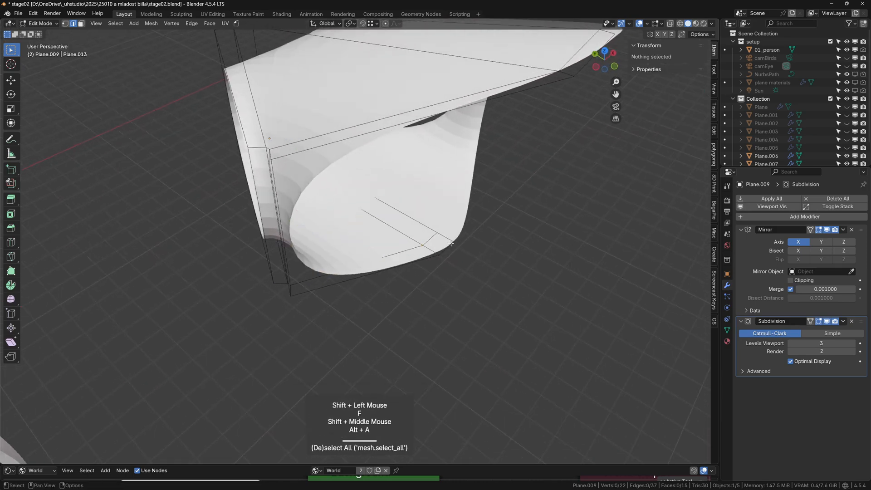
pyautogui.click(439, 244)
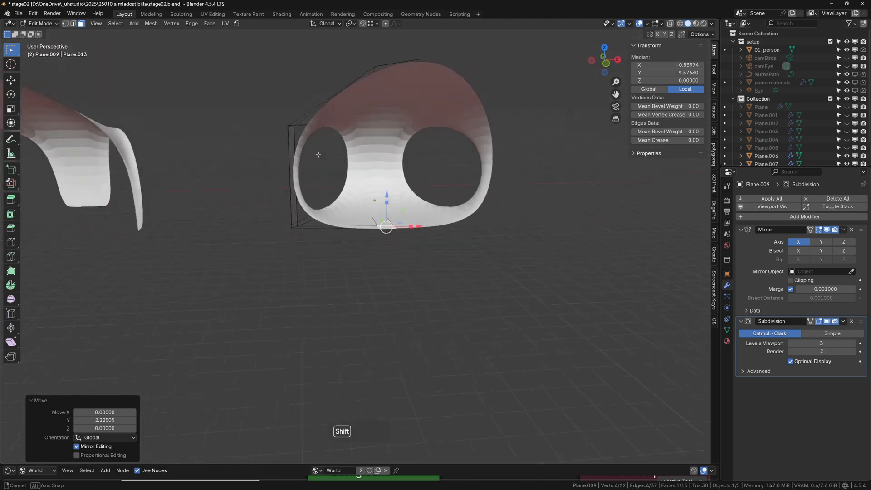
# Exit Edit Mode, duplicate the two-opening shell, and enter Edit Mode on the copy.
pyautogui.press('Tab')
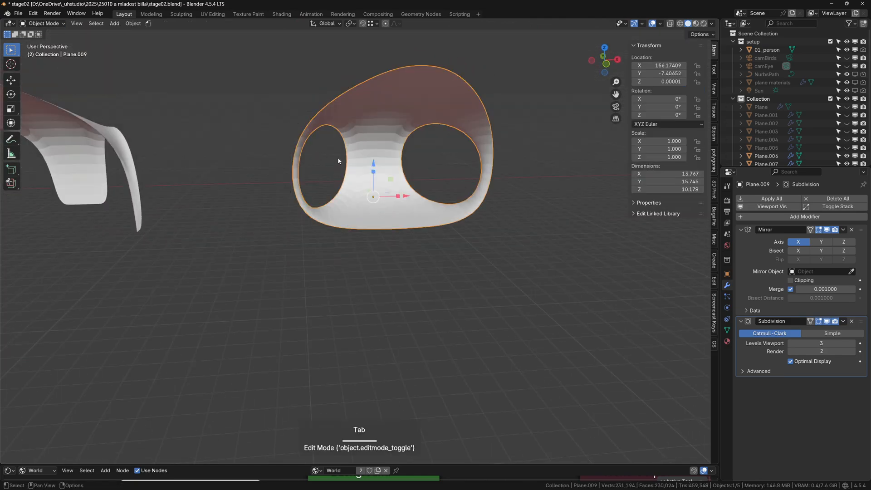
pyautogui.press('shift+d')
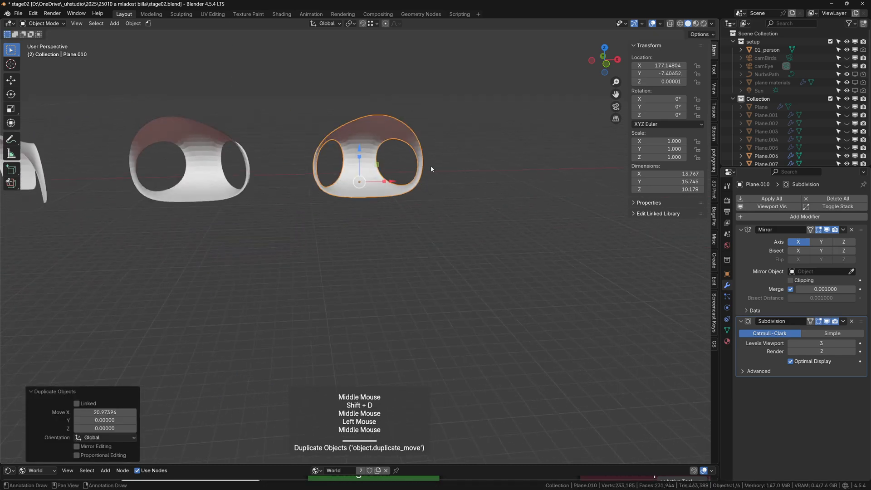
pyautogui.press('Tab')
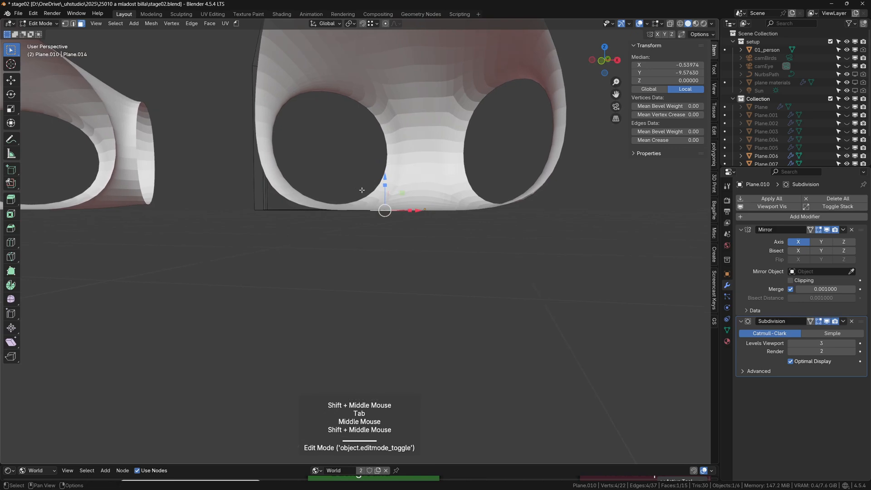
# Toggle Edit Mode on the new copy, ending back in Object Mode.
pyautogui.scroll(-3)
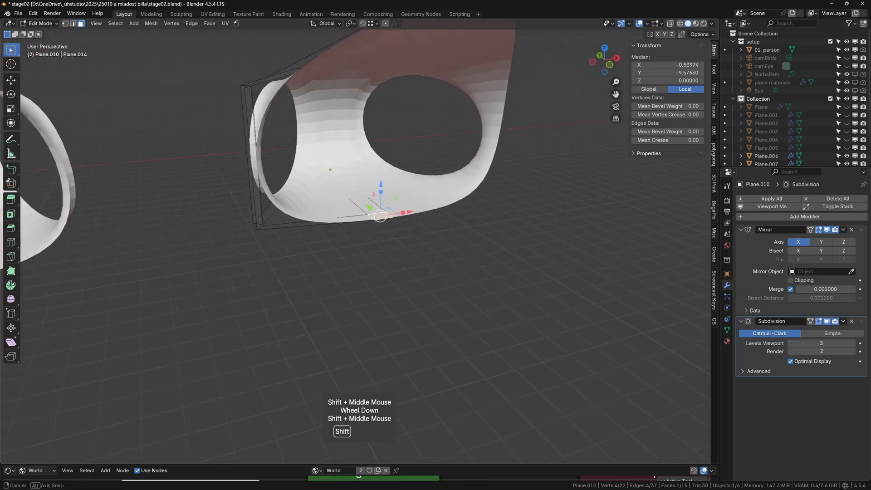
pyautogui.scroll(-3)
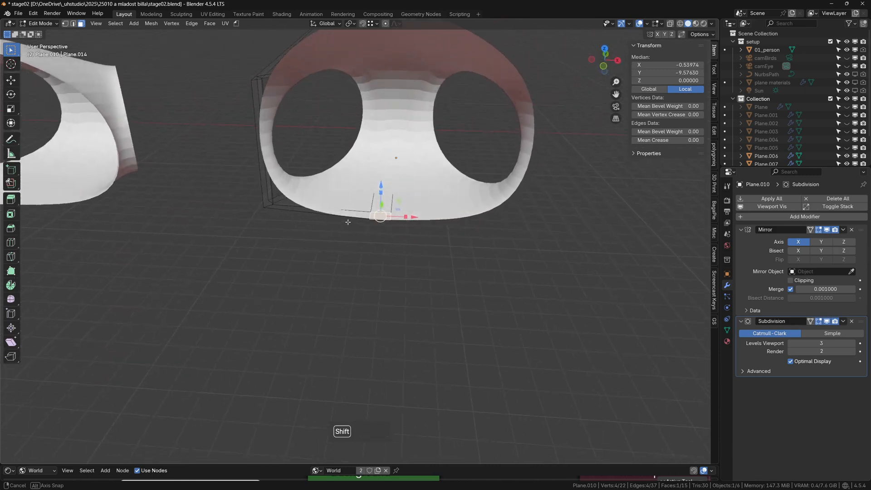
pyautogui.press('Tab')
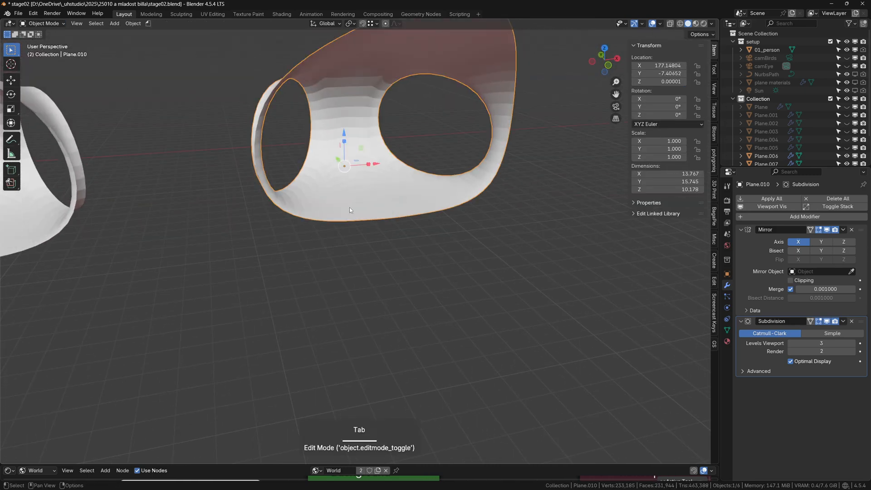
pyautogui.press('Tab')
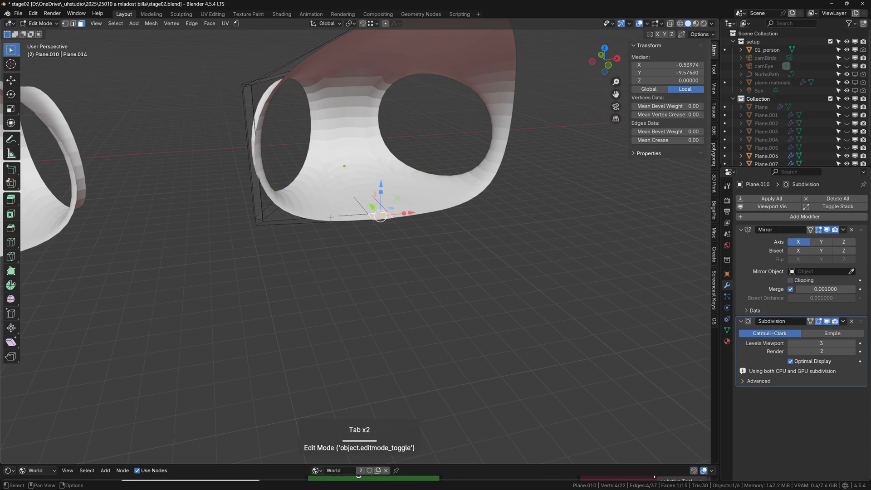
pyautogui.press('Tab')
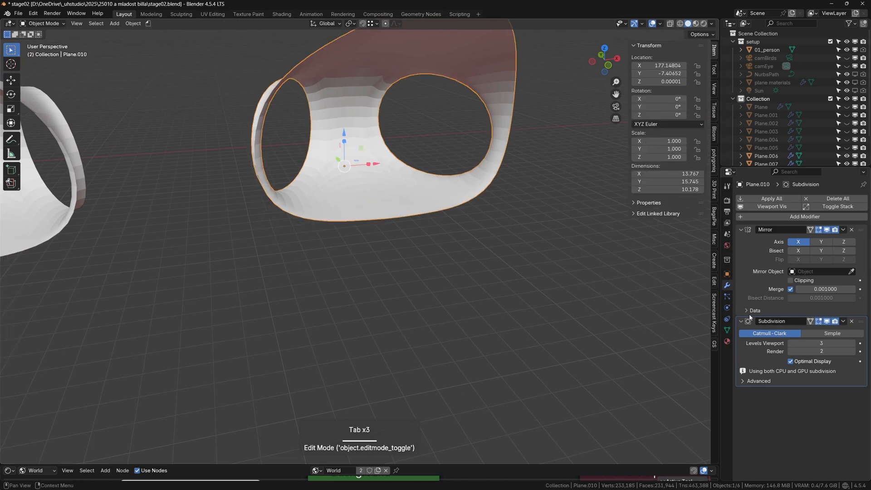
# Add a Solidify modifier with 0.3 thickness to the canopy and apply it.
pyautogui.click(804, 216)
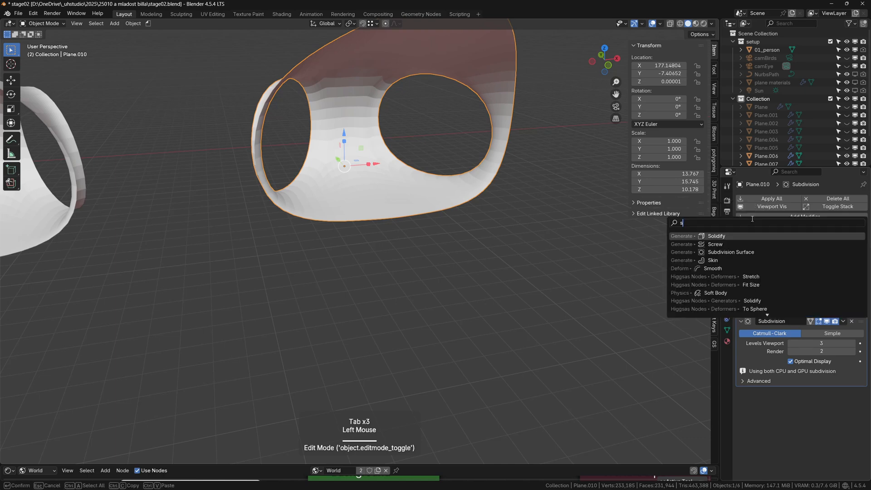
pyautogui.write('ol')
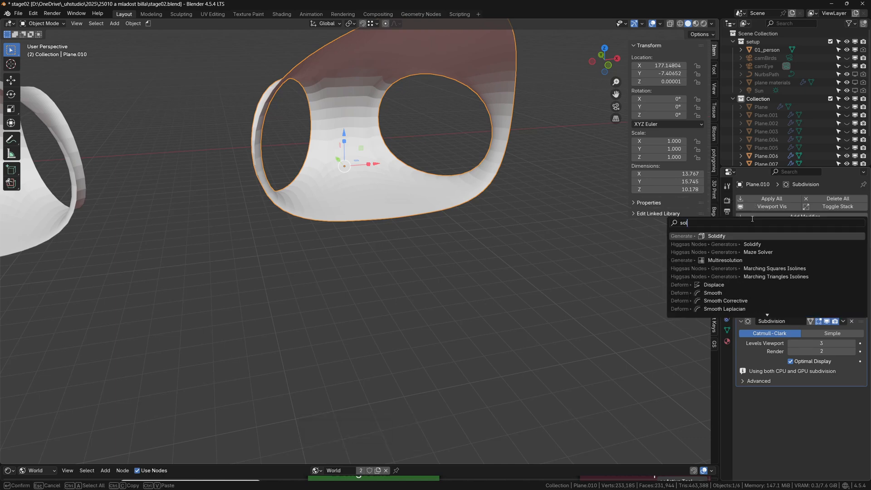
pyautogui.click(717, 235)
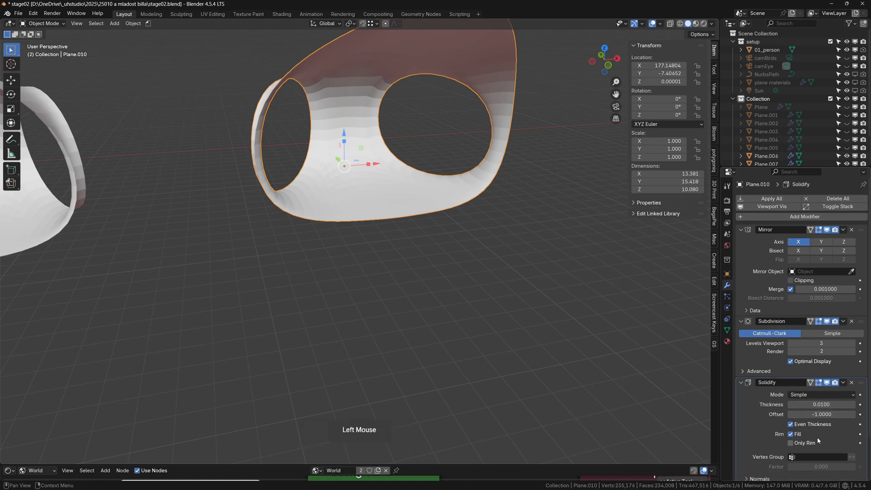
pyautogui.doubleClick(821, 404)
pyautogui.write('0.3000')
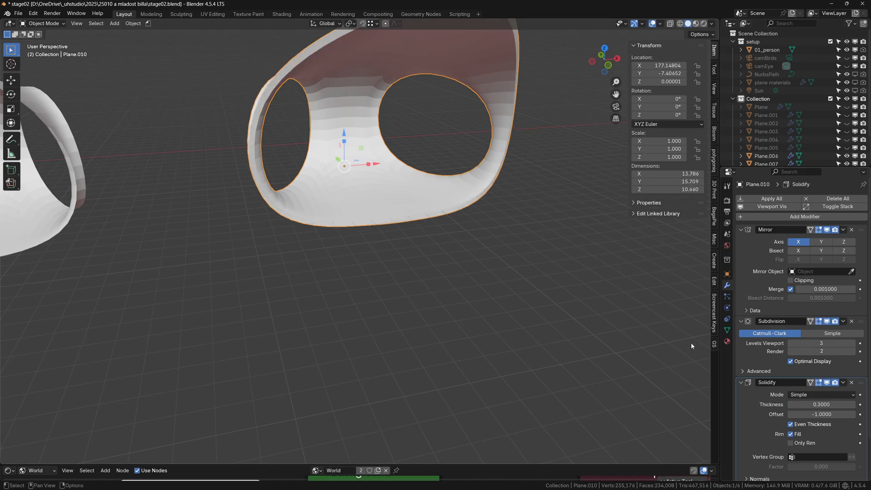
pyautogui.scroll(-3)
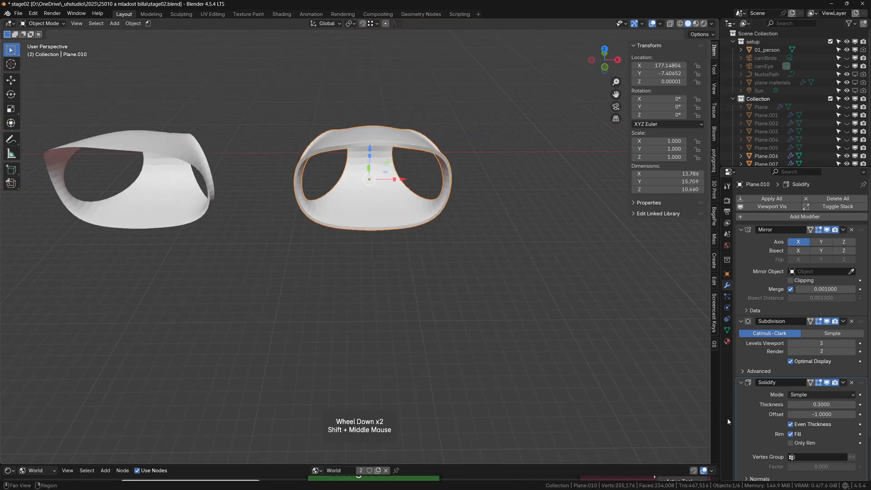
pyautogui.click(844, 382)
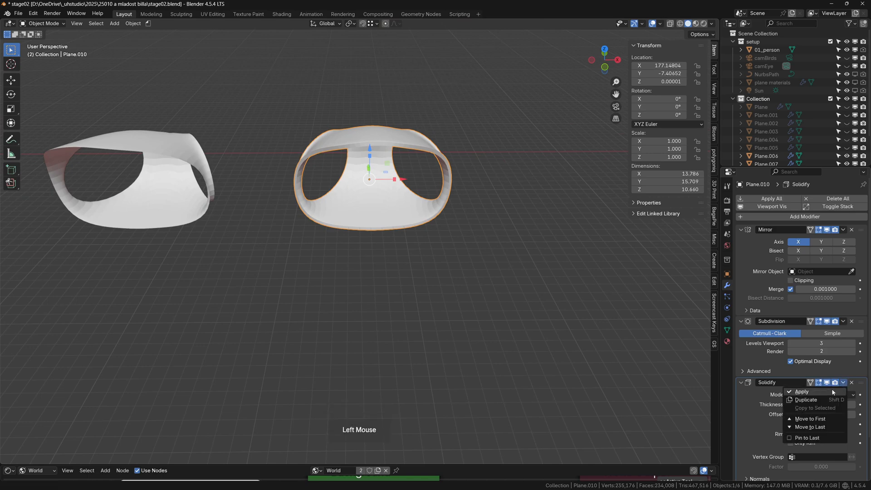
pyautogui.click(802, 391)
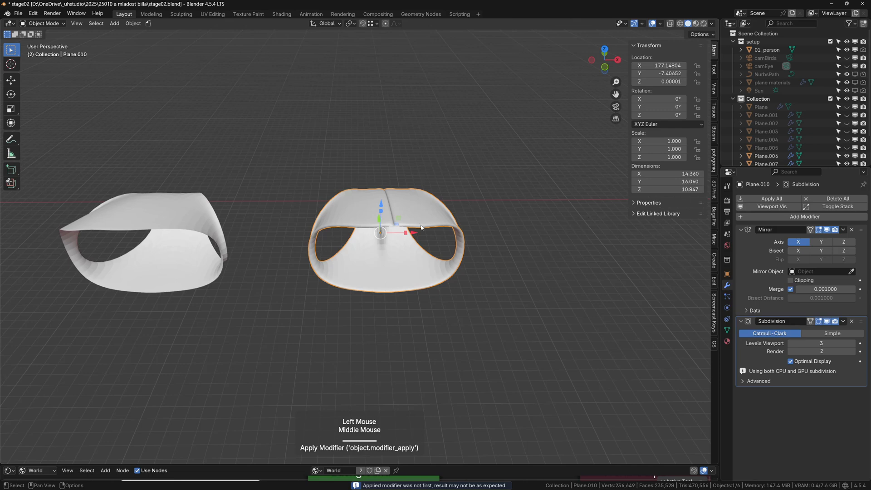
# Scale the canopy's centre edge loop to zero along X in X-ray Edit Mode.
pyautogui.press('Tab')
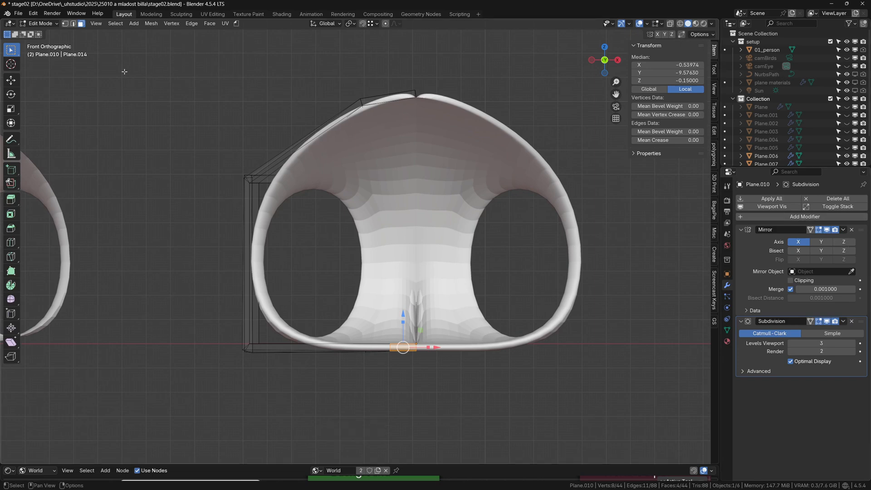
pyautogui.press('alt+z')
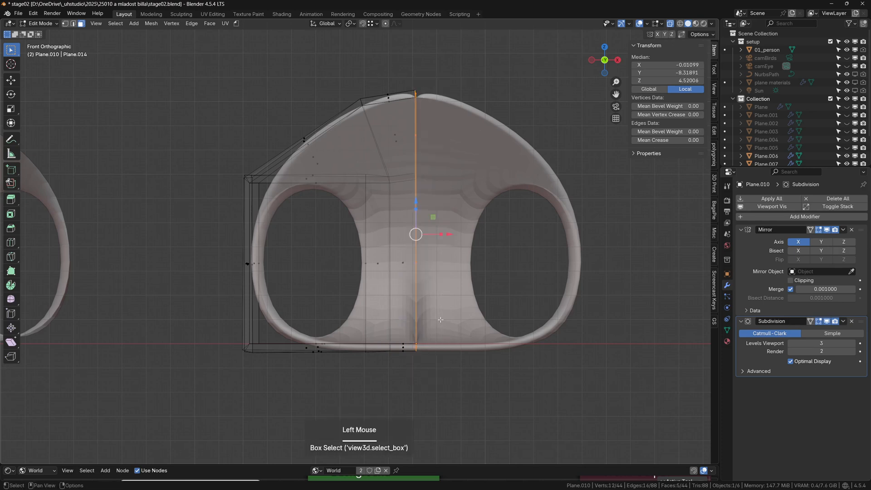
pyautogui.press('s')
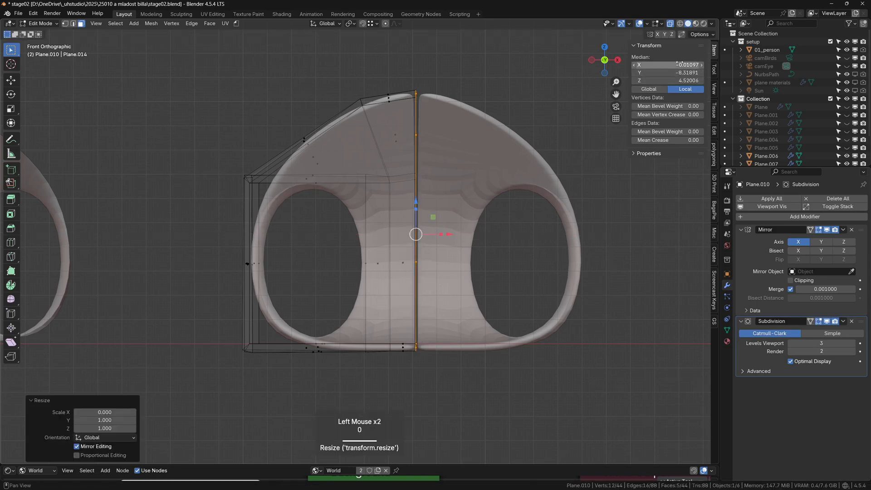
pyautogui.click(537, 181)
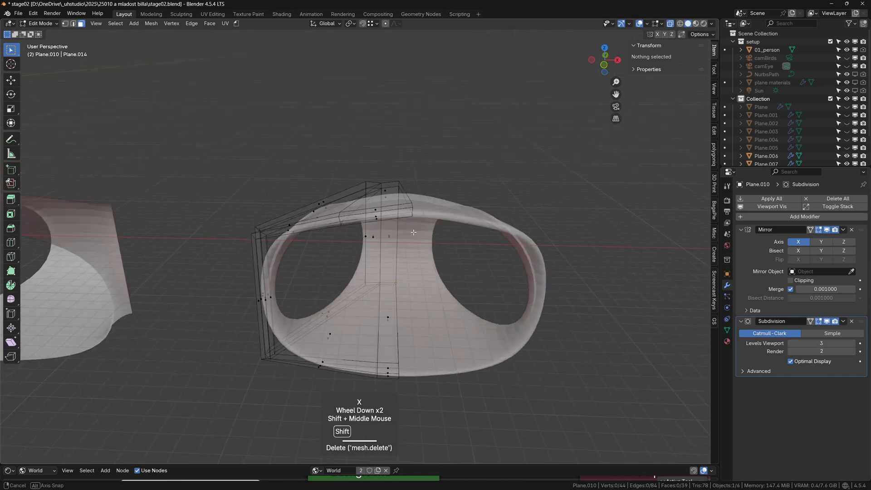
pyautogui.press('Tab')
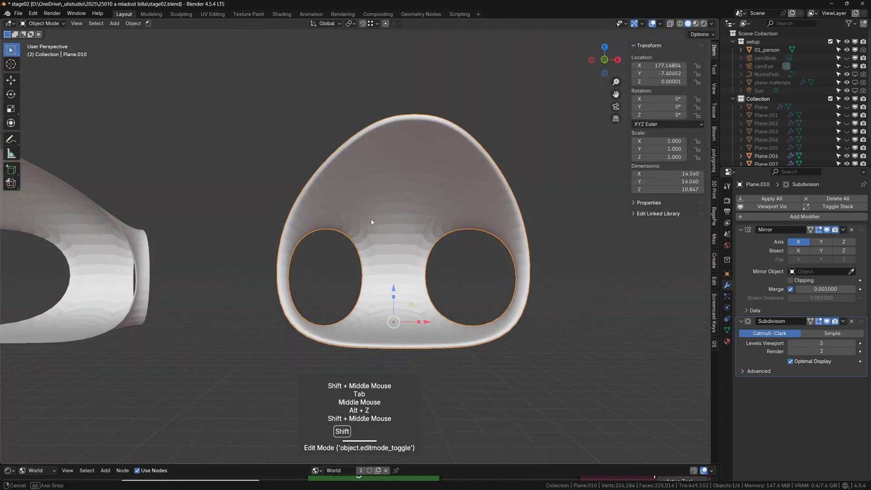
pyautogui.press('Tab')
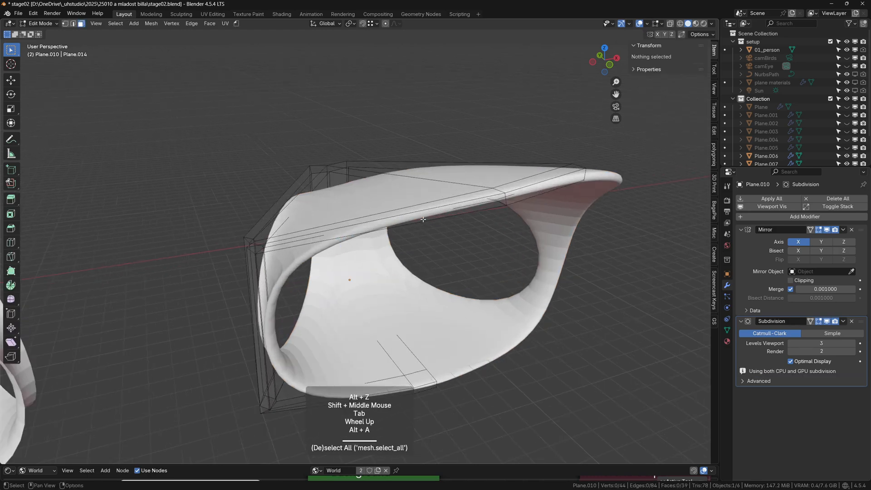
pyautogui.press('Tab')
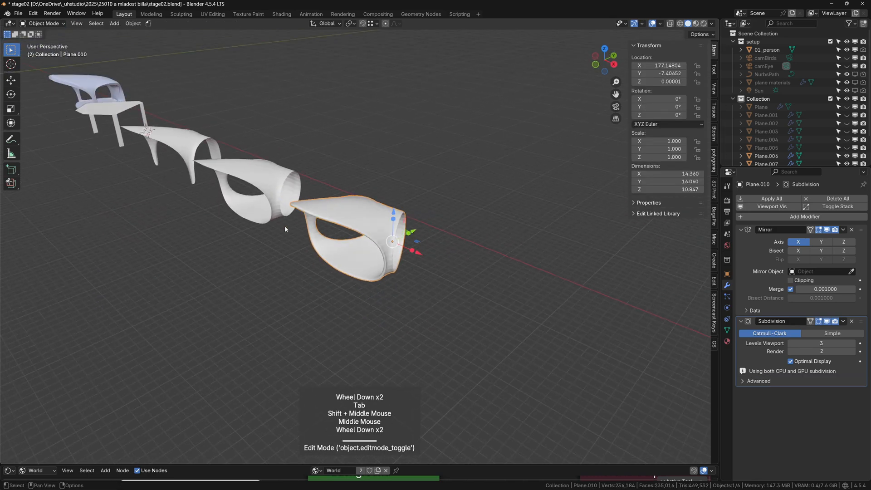
# On Plane.011, select the column's bottom vertices and base faces, then clear the selection.
pyautogui.press('Tab')
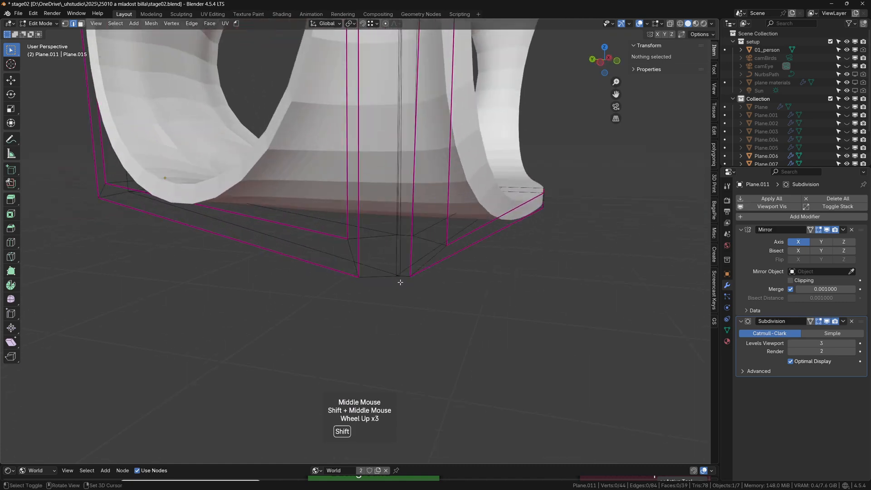
pyautogui.click(403, 276)
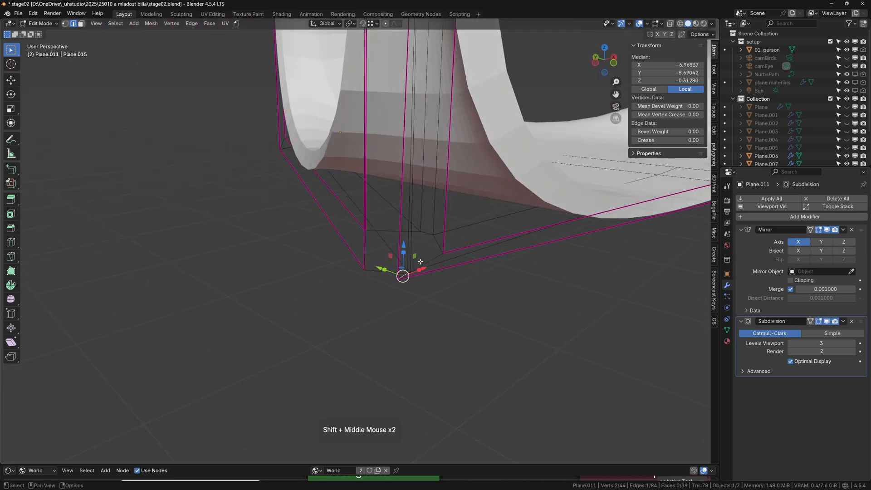
pyautogui.scroll(-3)
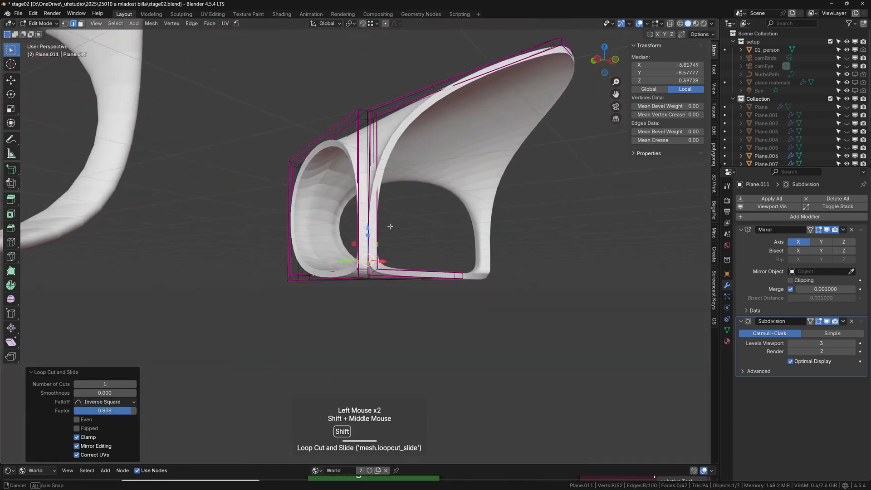
pyautogui.scroll(3)
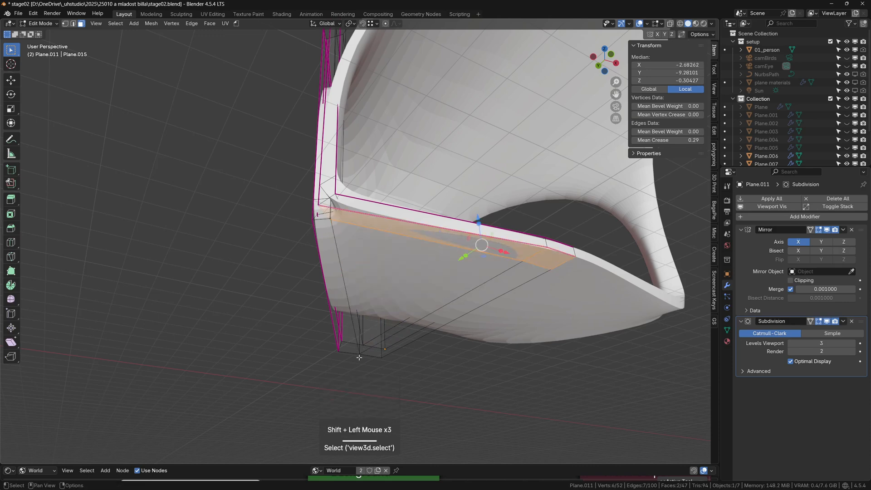
pyautogui.click(362, 349)
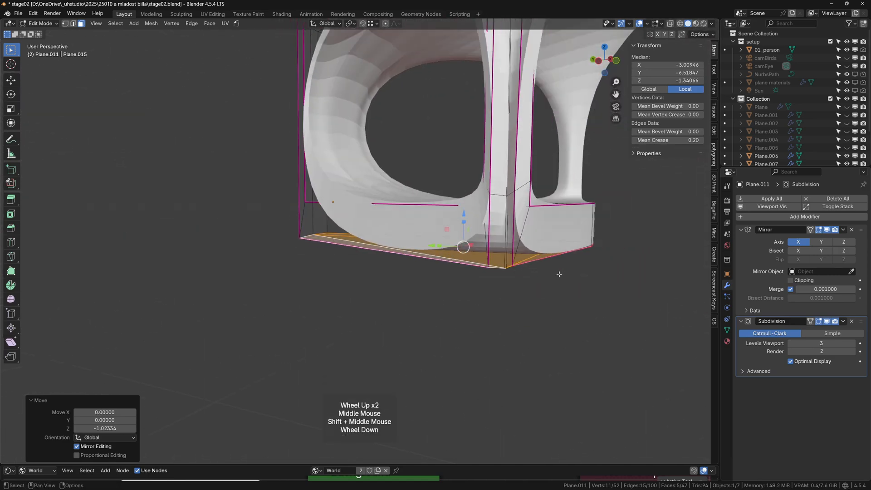
pyautogui.press('alt+a')
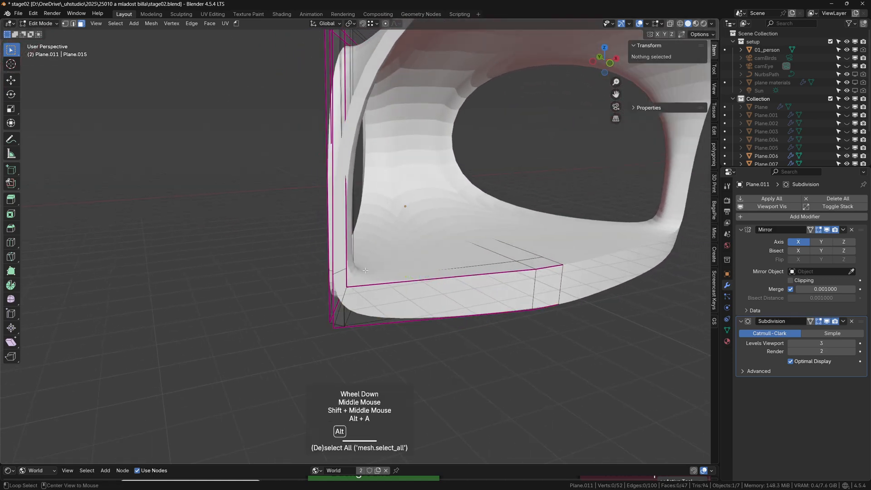
pyautogui.press('Tab')
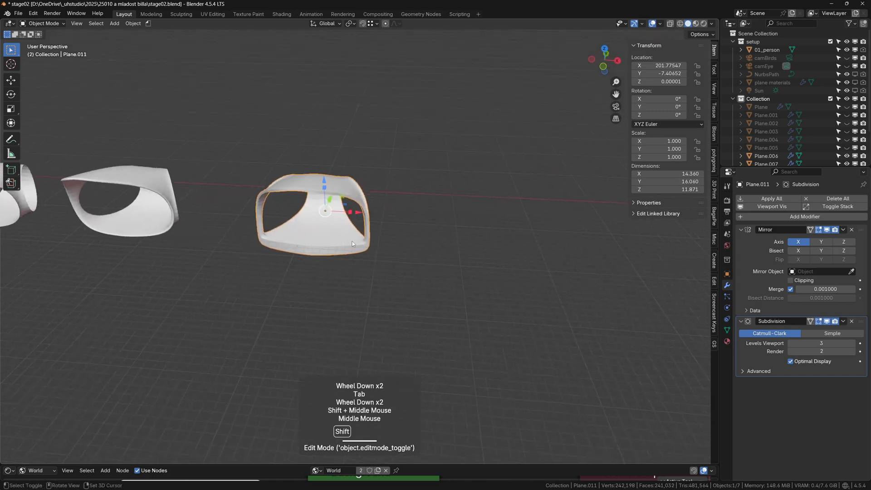
# Enter Edit Mode on the next canopy and zoom in and out around its corner edges.
pyautogui.press('Tab')
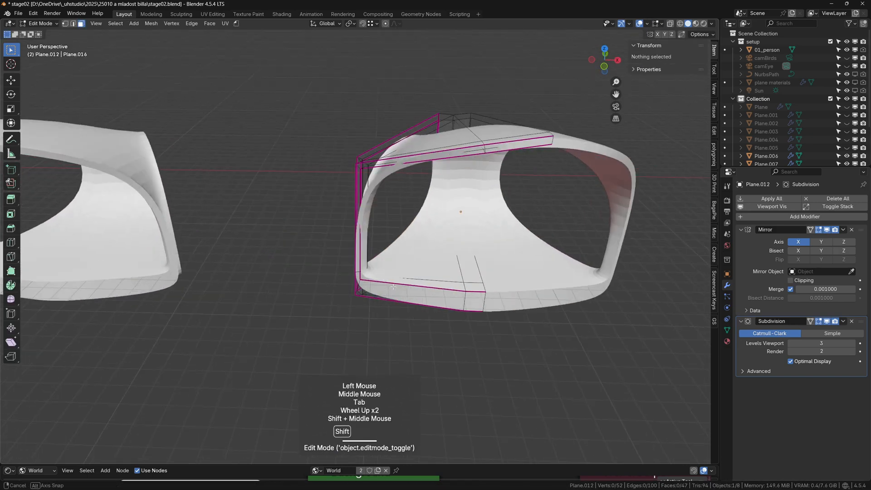
pyautogui.scroll(3)
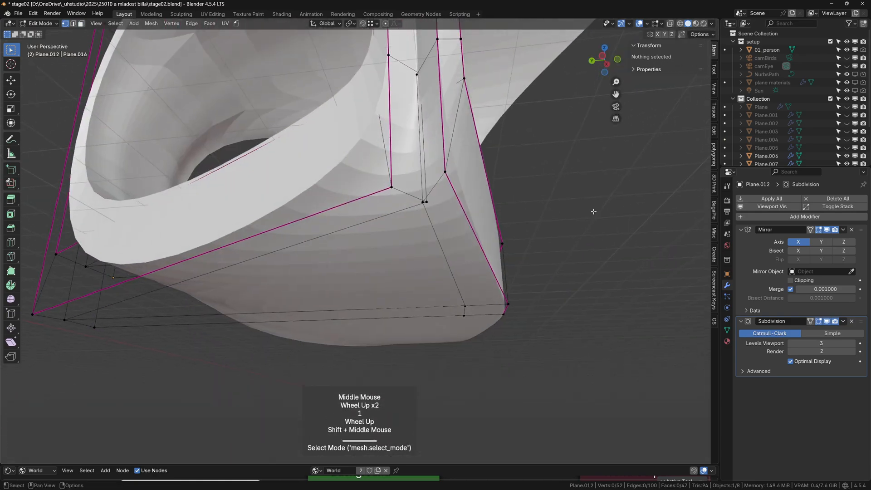
pyautogui.moveTo(812, 321)
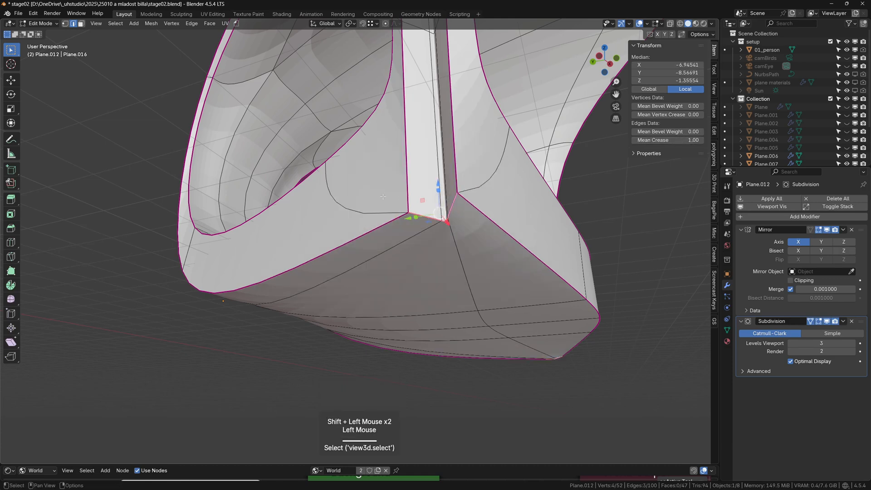
pyautogui.scroll(-3)
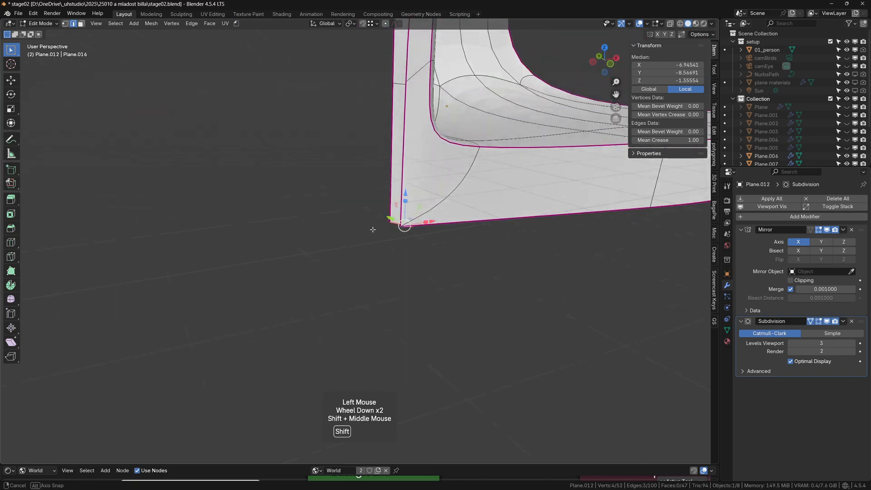
pyautogui.scroll(-3)
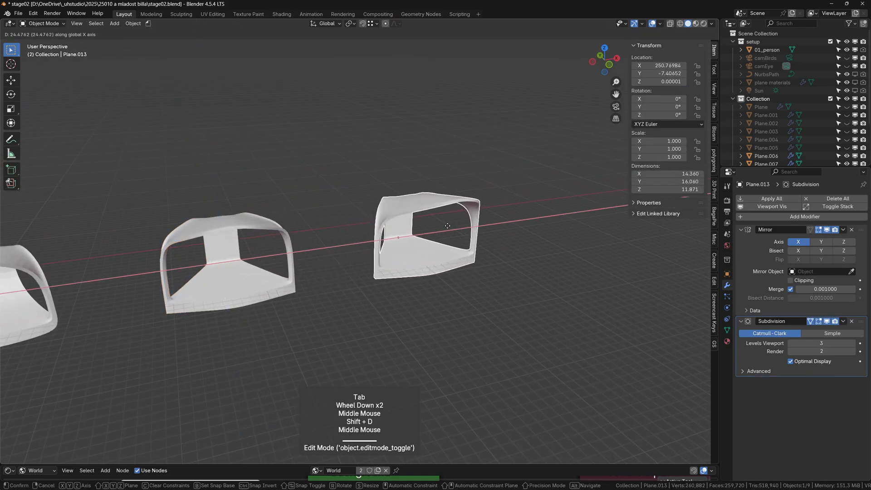
# Edit Plane.013, add a loop cut, and pick a vertex on the canopy's upper edge.
pyautogui.press('Tab')
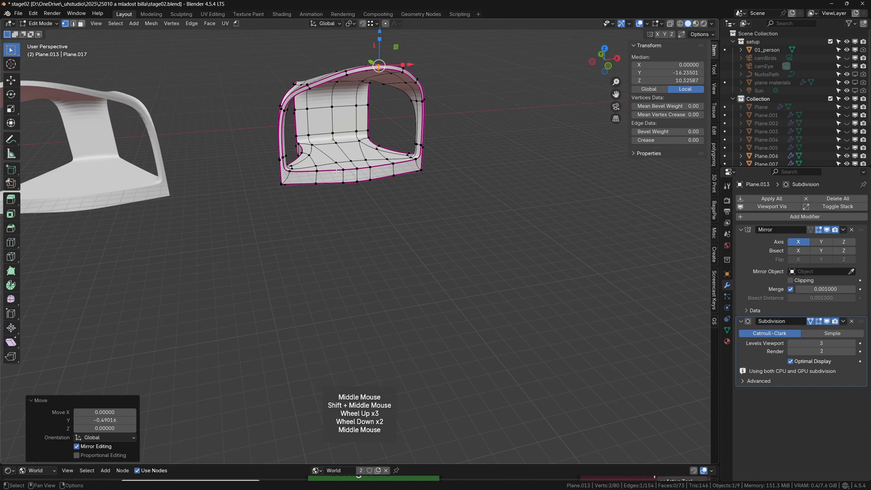
pyautogui.press('ctrl+r')
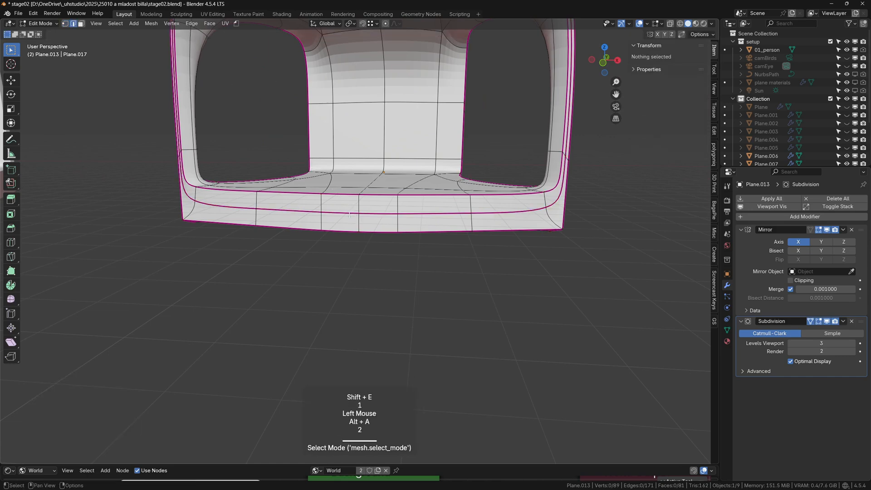
pyautogui.click(337, 211)
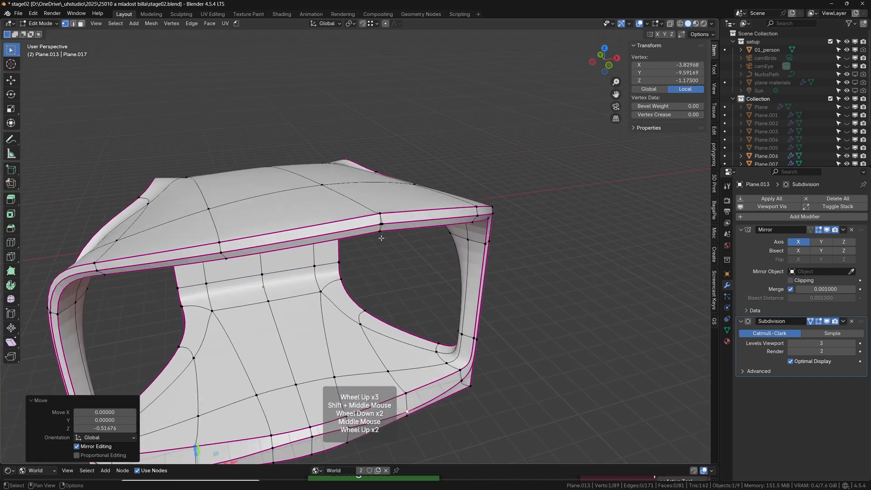
# Select the copied canopy's top ridge vertex and return to Object Mode.
pyautogui.click(381, 225)
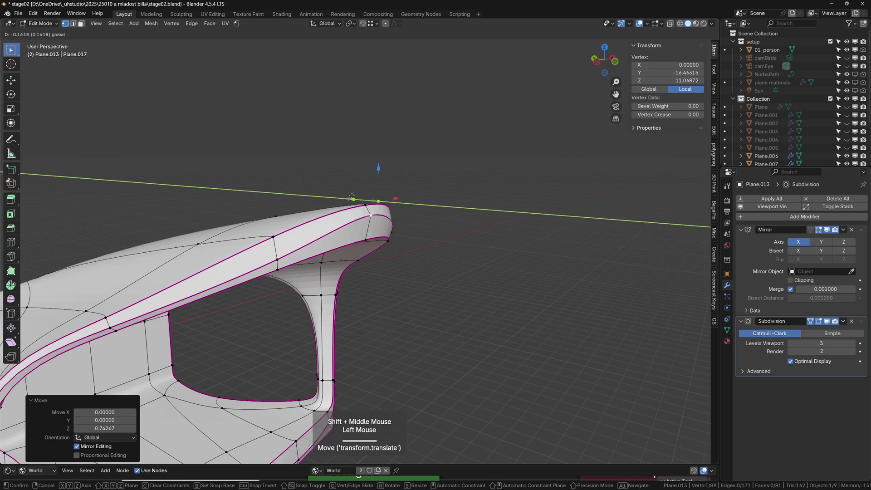
pyautogui.press('Tab')
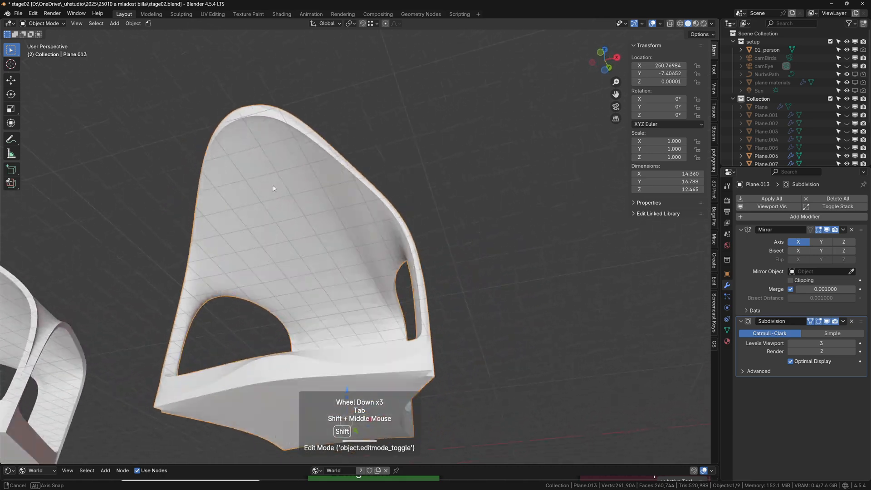
# Re-edit the canopy, undo a change, and select its upper corner vertex.
pyautogui.press('Tab')
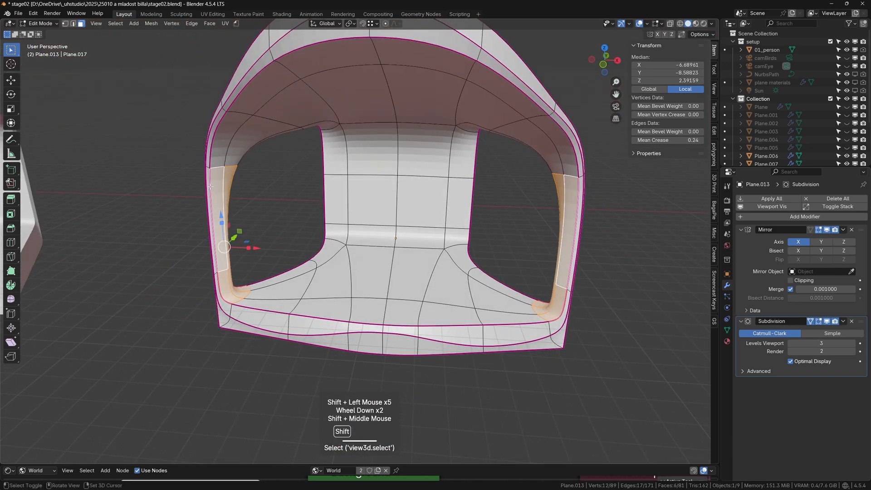
pyautogui.press('ctrl+z')
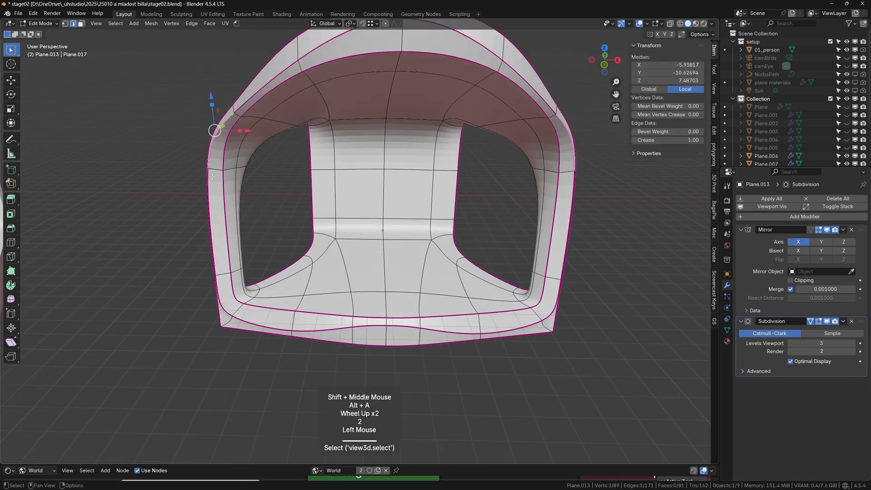
pyautogui.click(214, 192)
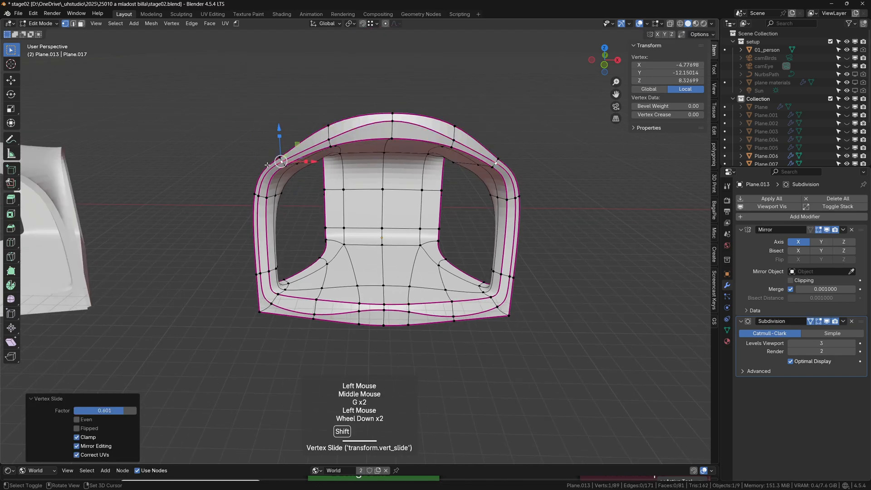
pyautogui.press('Tab')
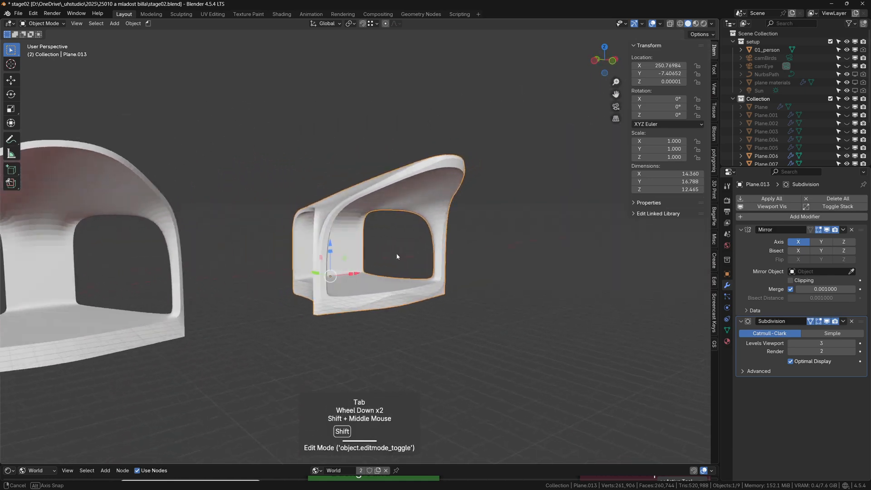
# Select the column edge loop, add a loop cut and crease, then exit Edit Mode.
pyautogui.press('Tab')
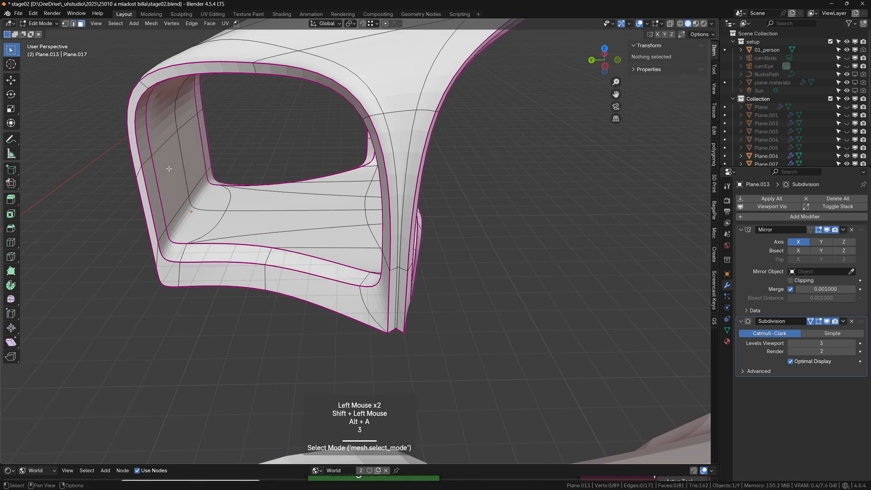
pyautogui.click(162, 145)
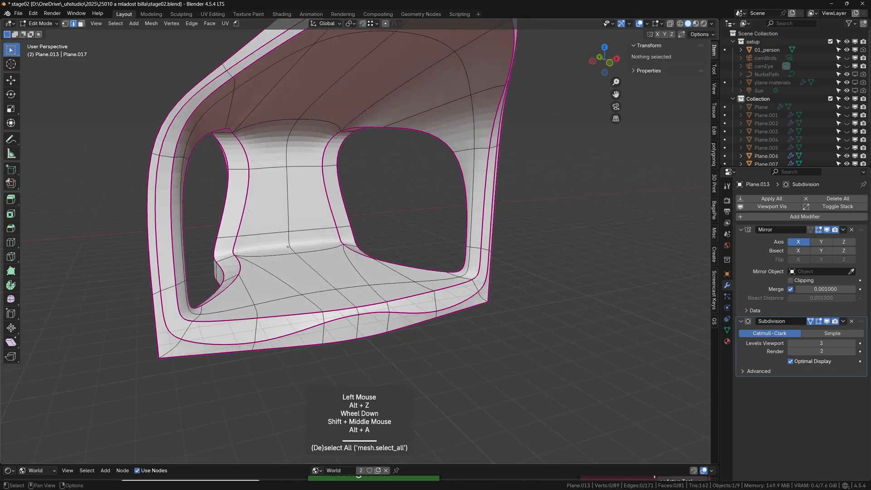
pyautogui.click(213, 161)
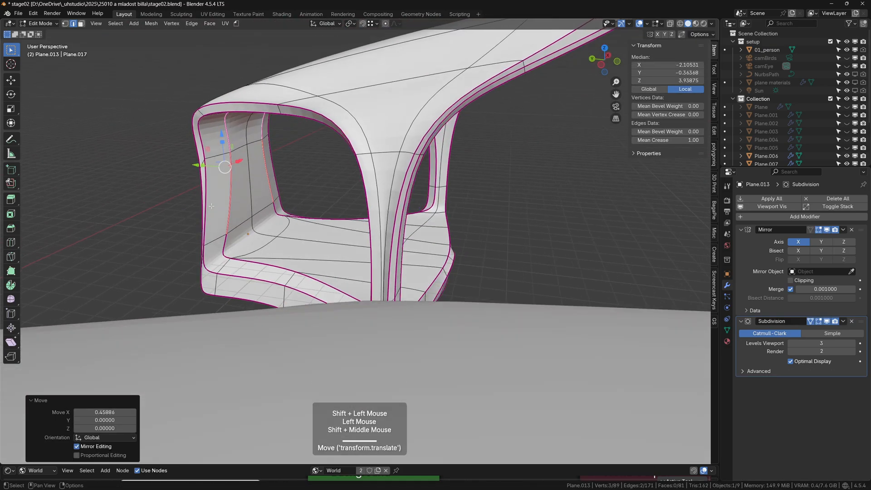
pyautogui.press('ctrl+r')
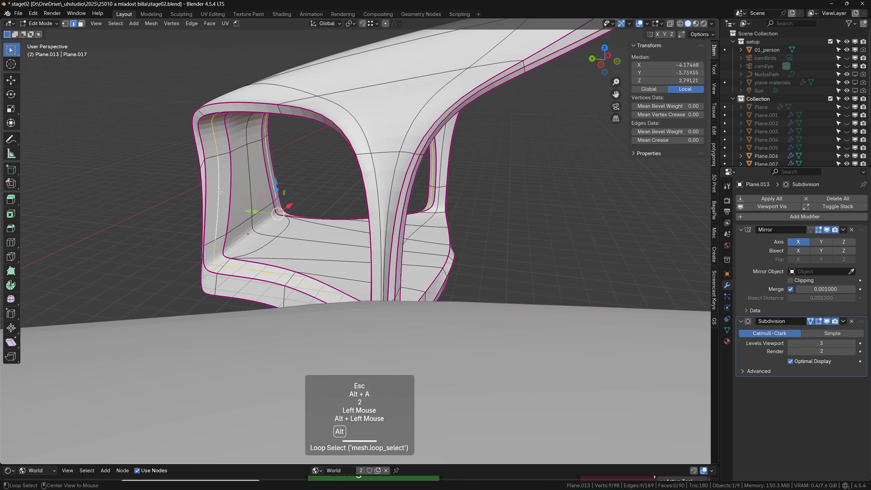
pyautogui.press('shift+e')
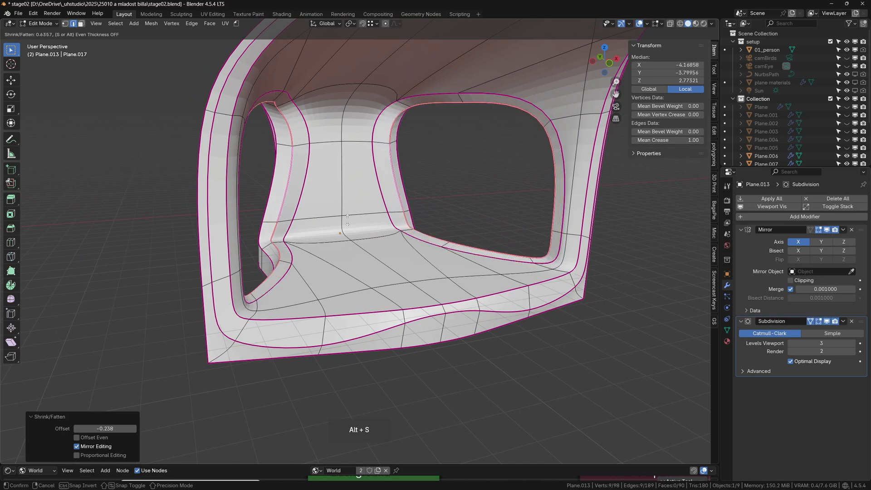
pyautogui.press('Tab')
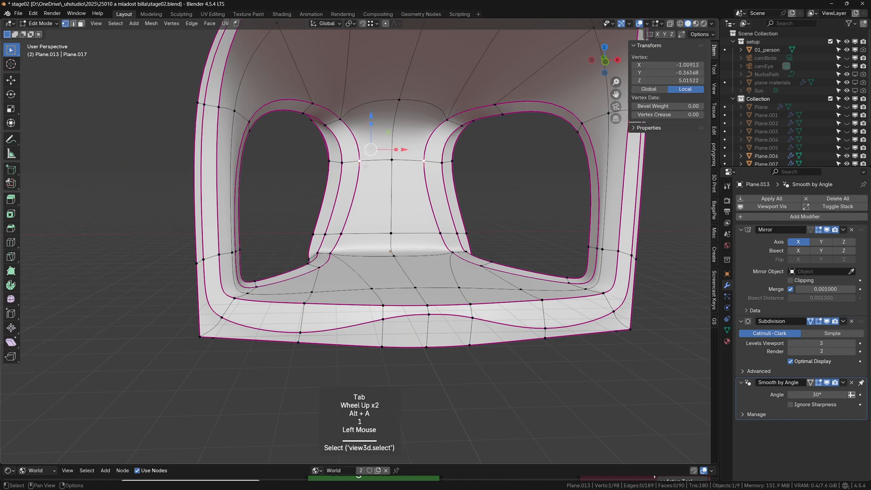
# Select and raise the column-top vertices of the inner columns.
pyautogui.click(371, 149)
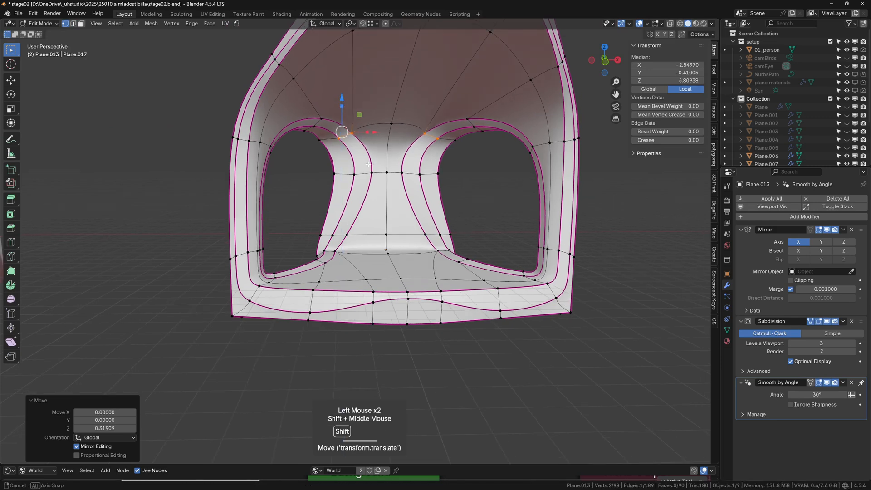
pyautogui.press('Tab')
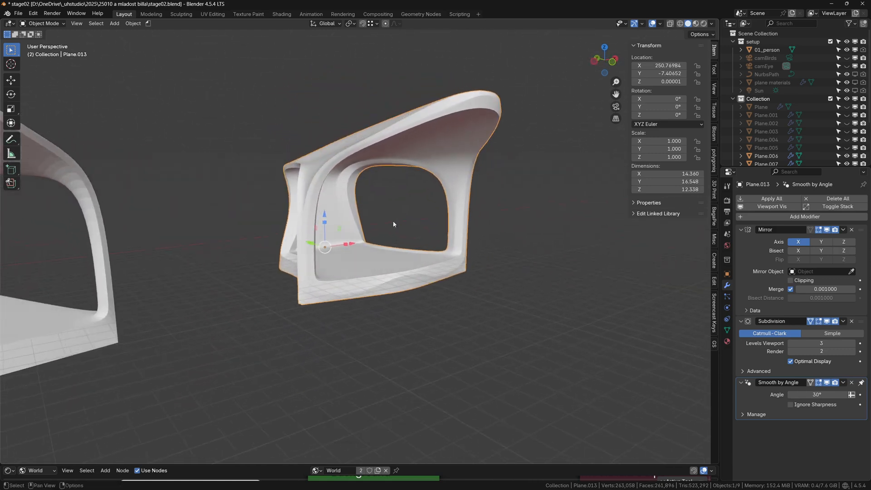
pyautogui.press('Tab')
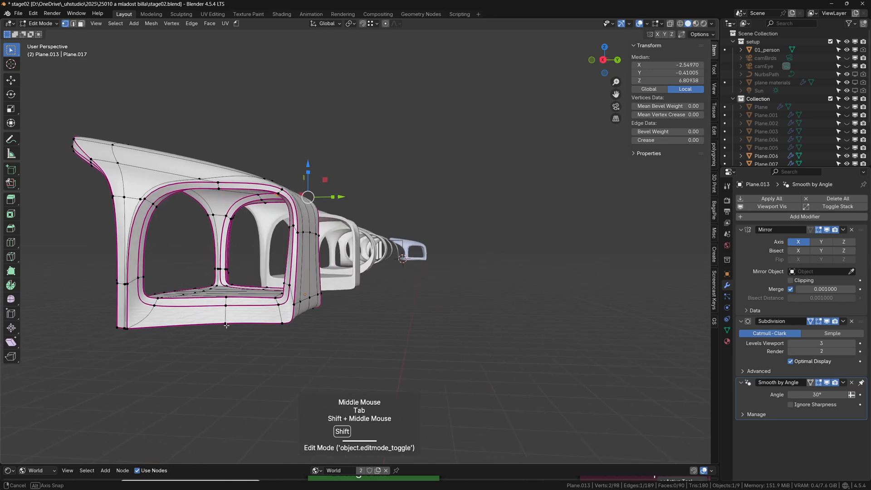
# Return to Object Mode and display the canopies with MatCap viewport shading.
pyautogui.press('Tab')
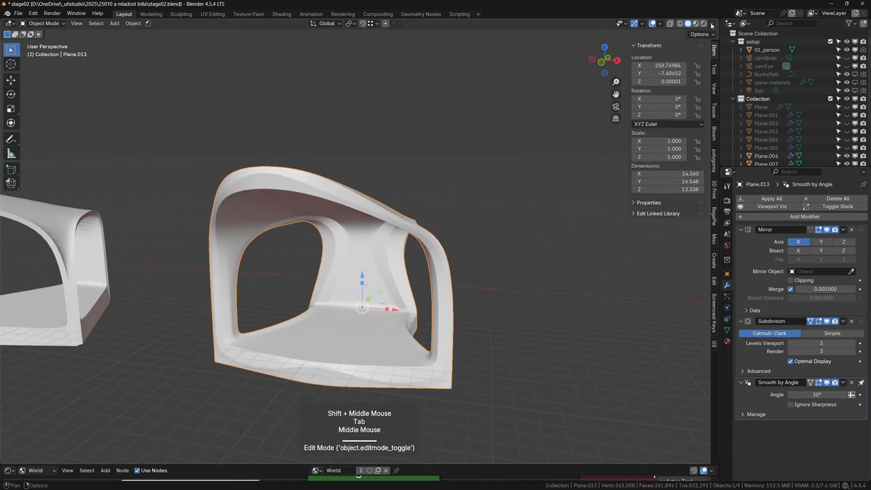
pyautogui.click(713, 26)
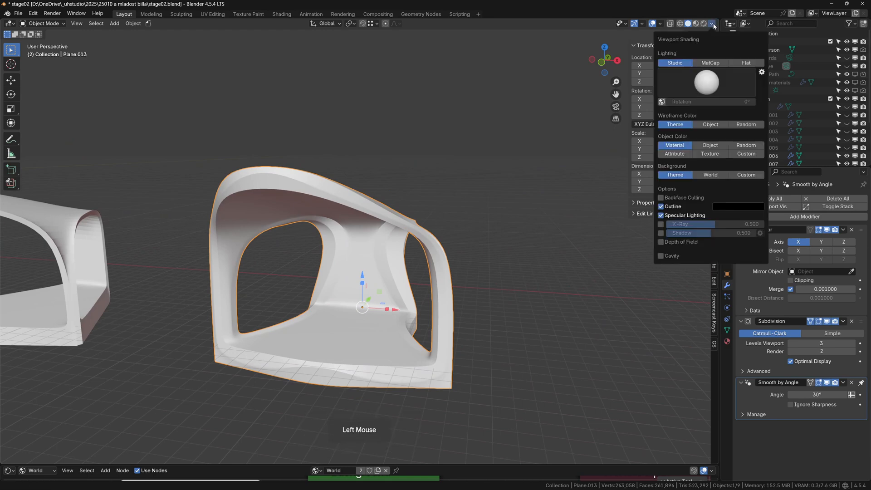
pyautogui.click(710, 62)
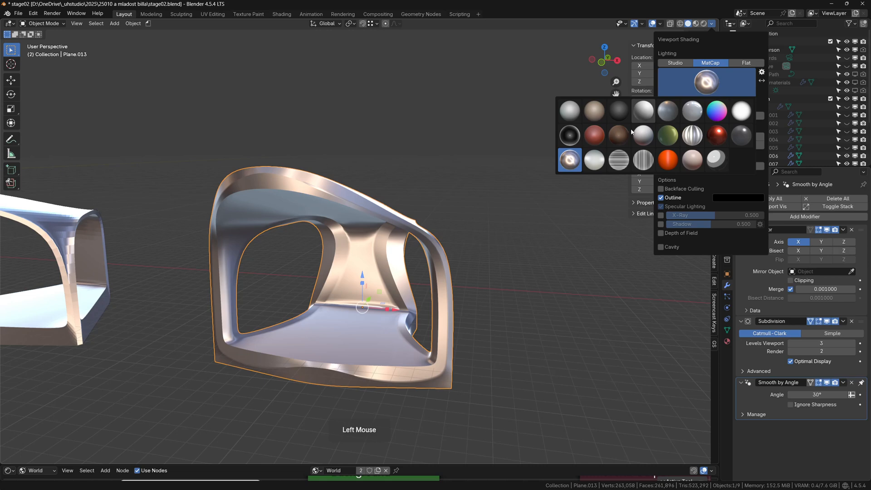